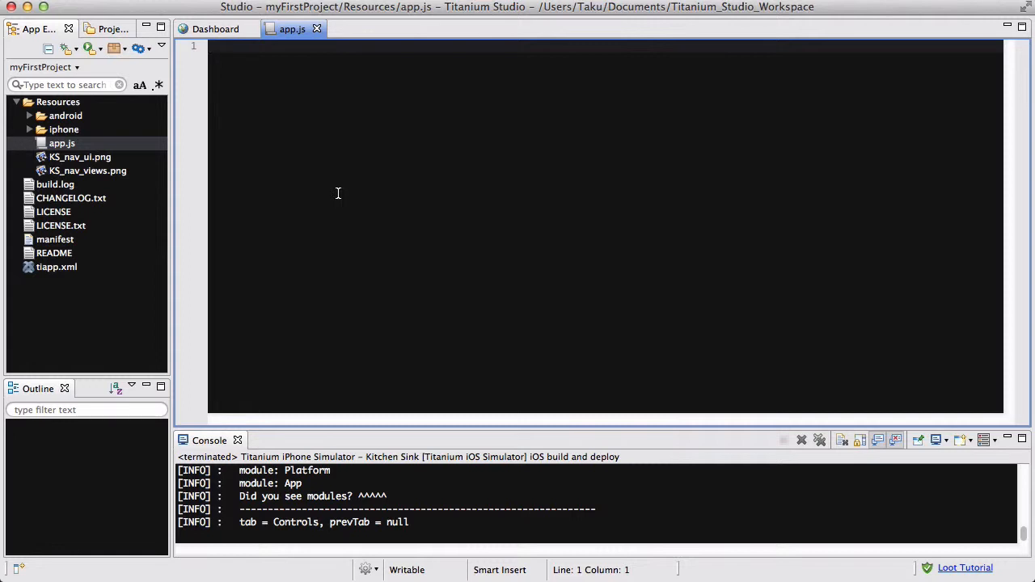
Step: Declare var win = Ti.UI.createWindow with backgroundColor "#FFF" in app.js
{"action": "left_click", "coordinate": [211, 46]}
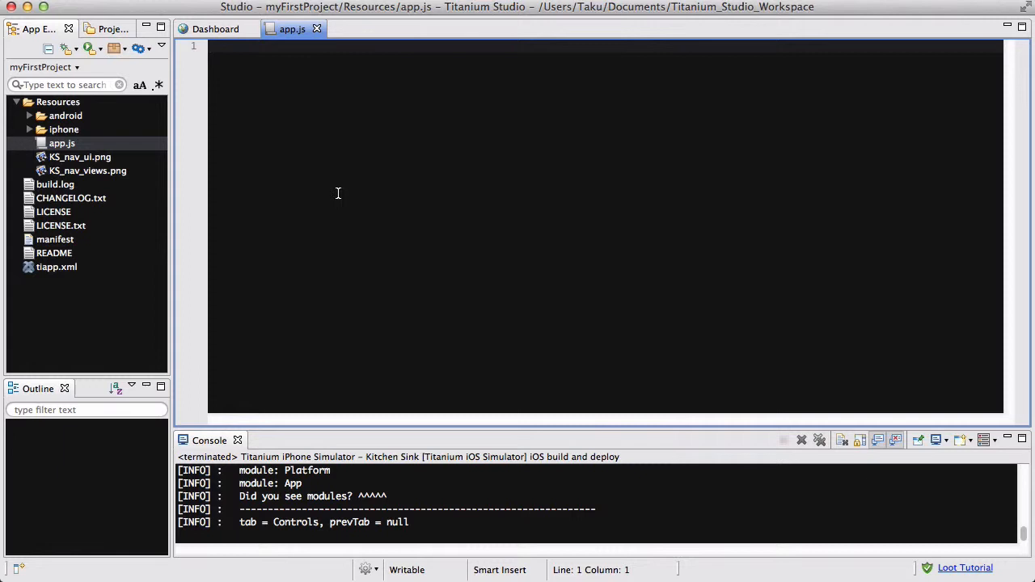
{"action": "left_click", "coordinate": [210, 47]}
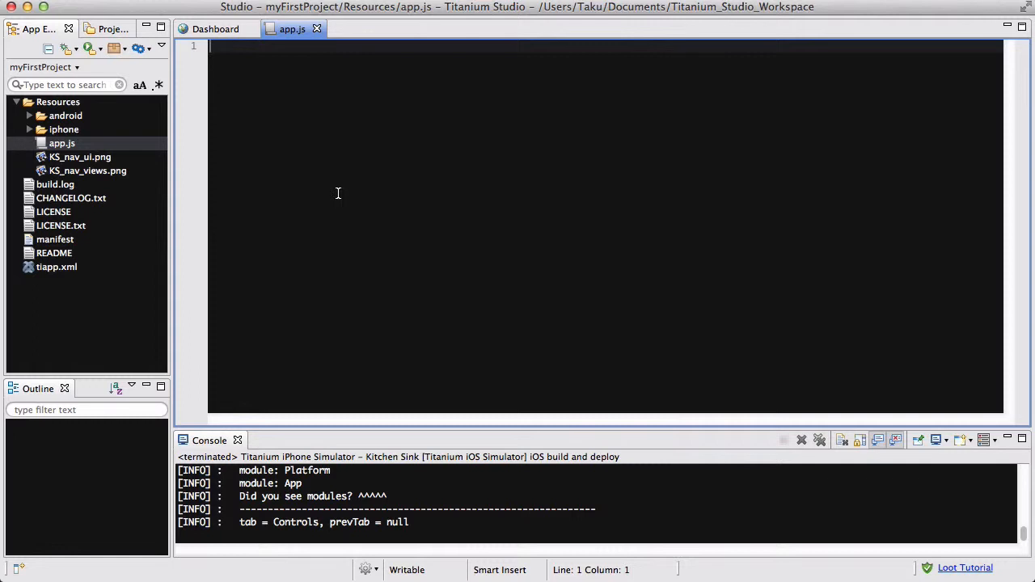
{"action": "type", "text": "var w"}
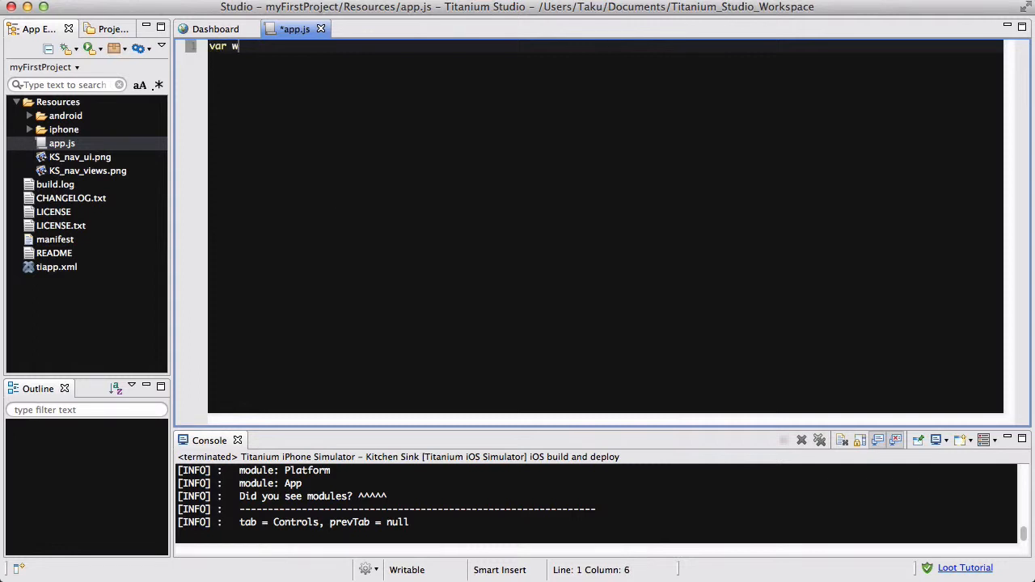
{"action": "type", "text": "in ="}
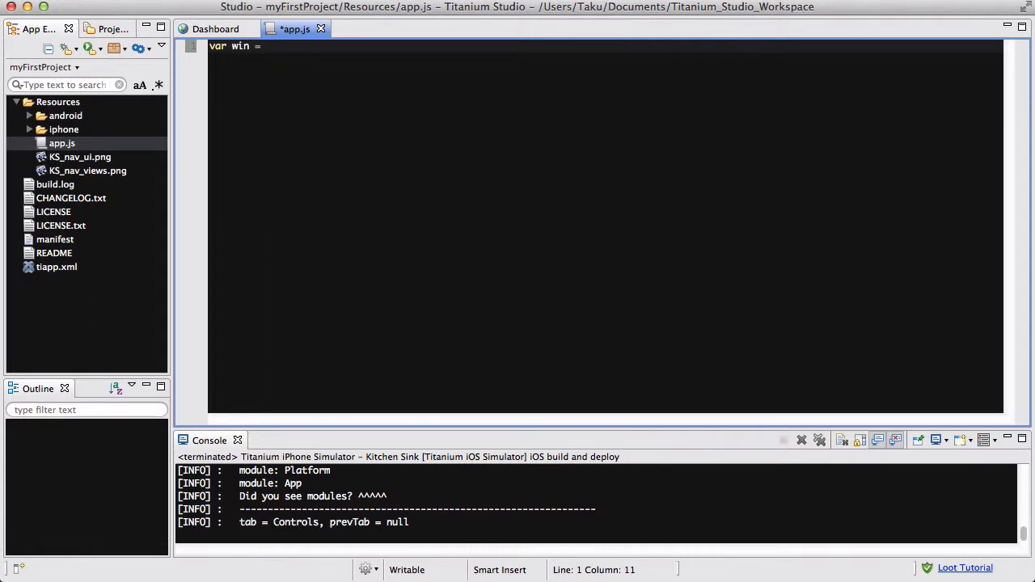
{"action": "type", "text": "Ti.UI.crr"}
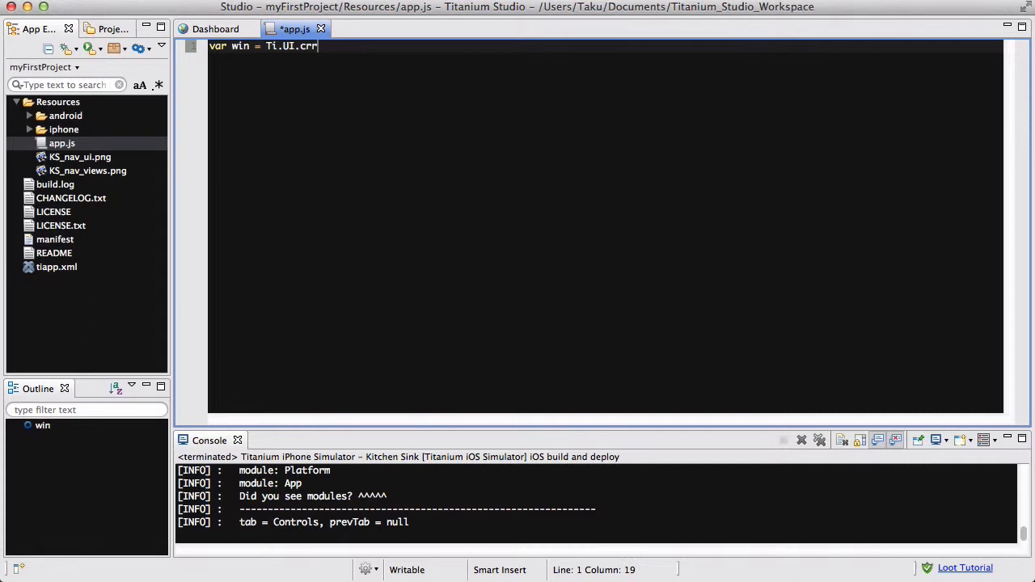
{"action": "type", "text": "createWindow({"}
{"action": "type", "text": "backg"}
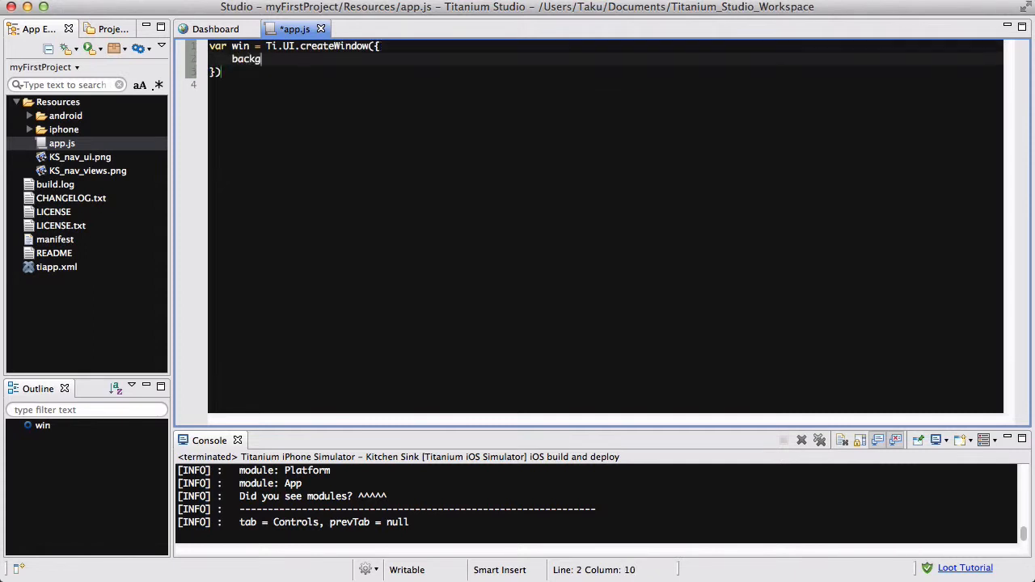
{"action": "type", "text": "roundColor:"}
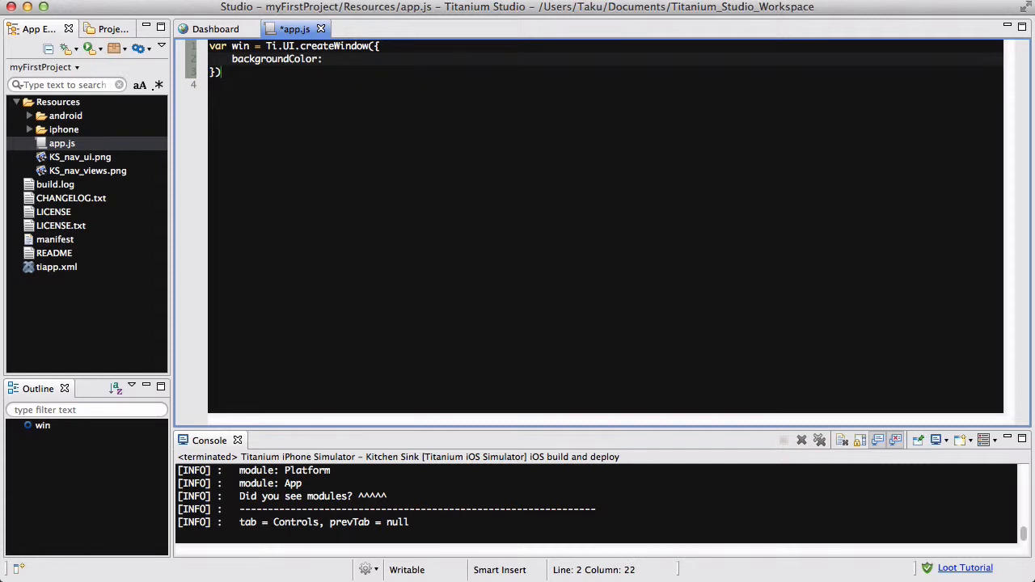
{"action": "type", "text": "\"#FFF\""}
{"action": "type", "text": ";"}
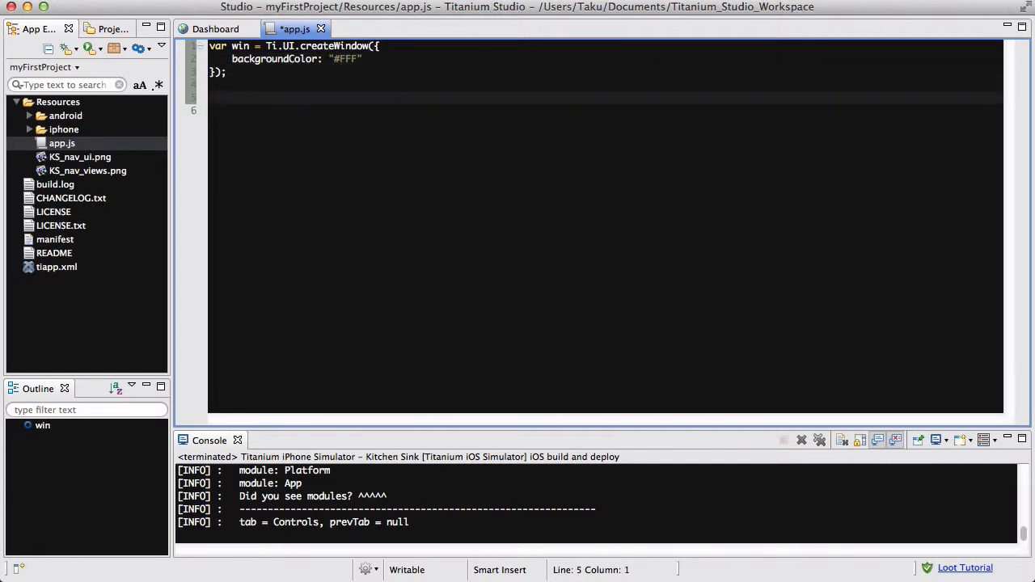
Step: Start win.orientationModes with Ti.UI.PORTRAIT and Ti.UI.UPSIDE_PORTRAIT
{"action": "type", "text": "win."}
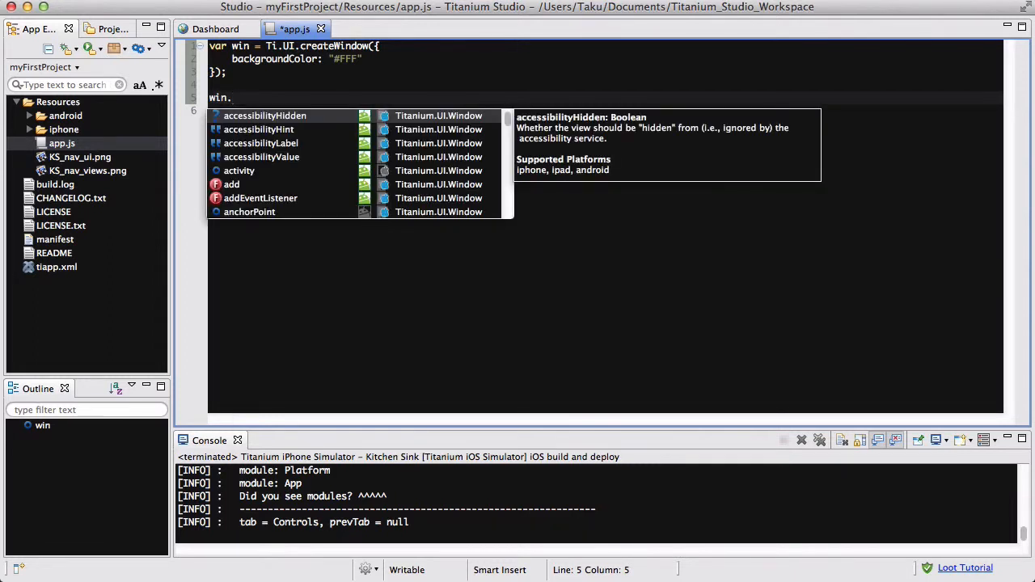
{"action": "type", "text": "orientationModes ="}
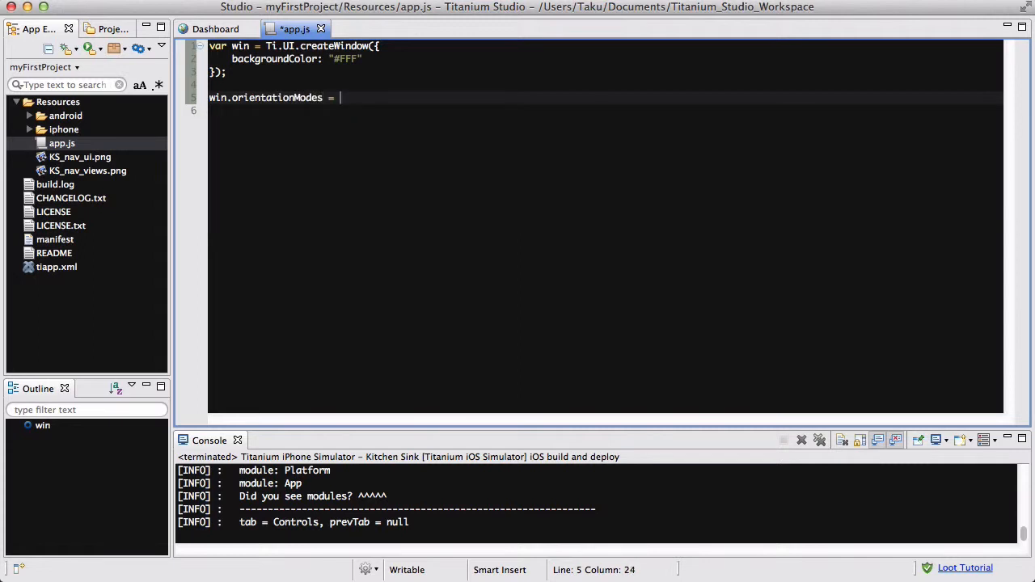
{"action": "type", "text": "["}
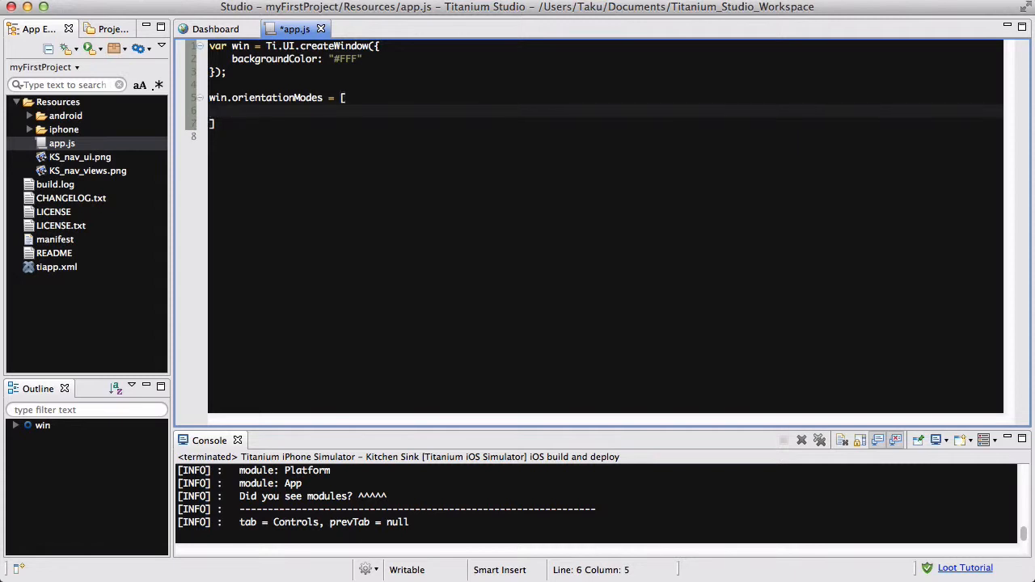
{"action": "type", "text": "Ti.UI."}
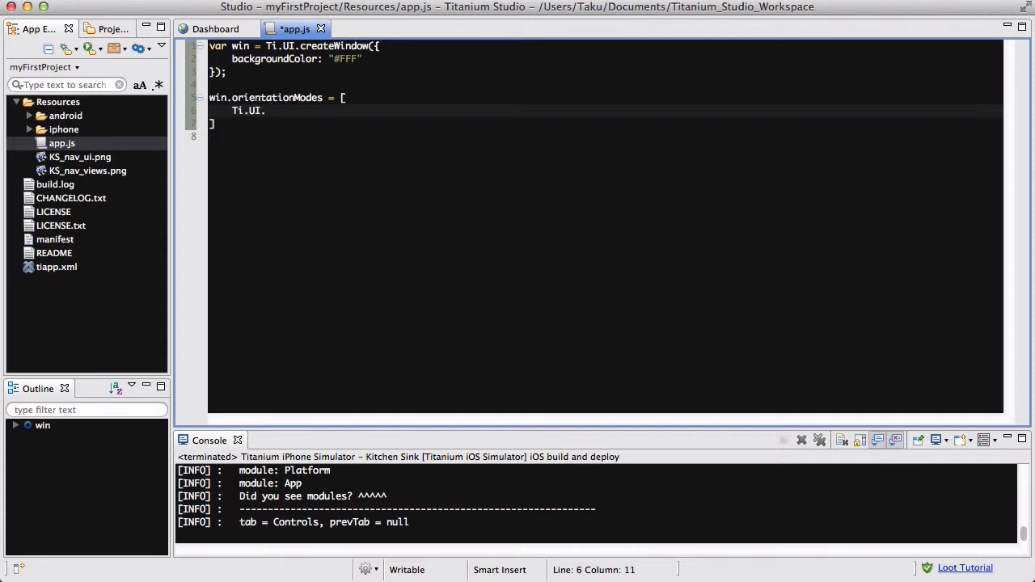
{"action": "type", "text": "PORTRAIT,"}
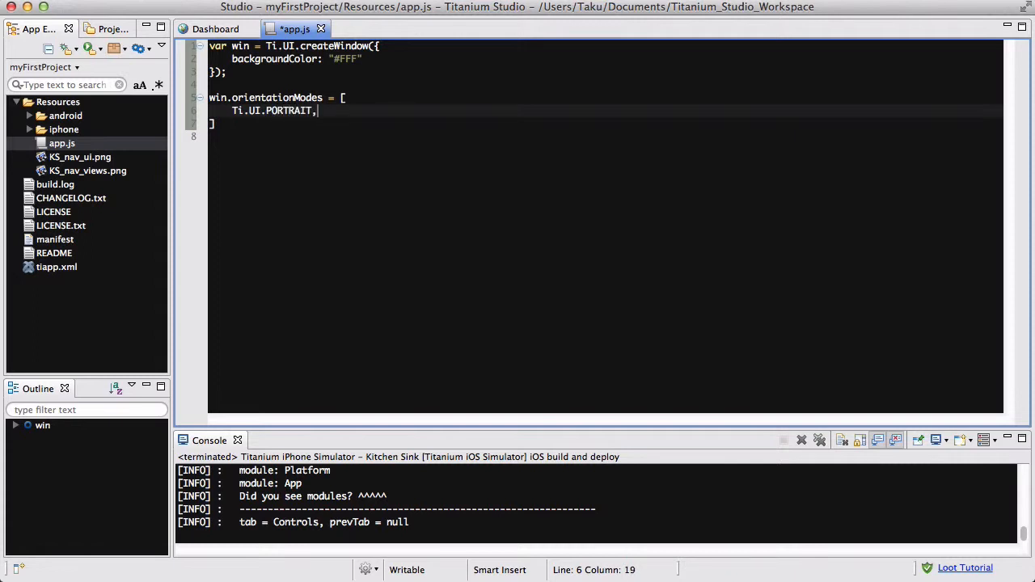
{"action": "type", "text": "Ti.UI."}
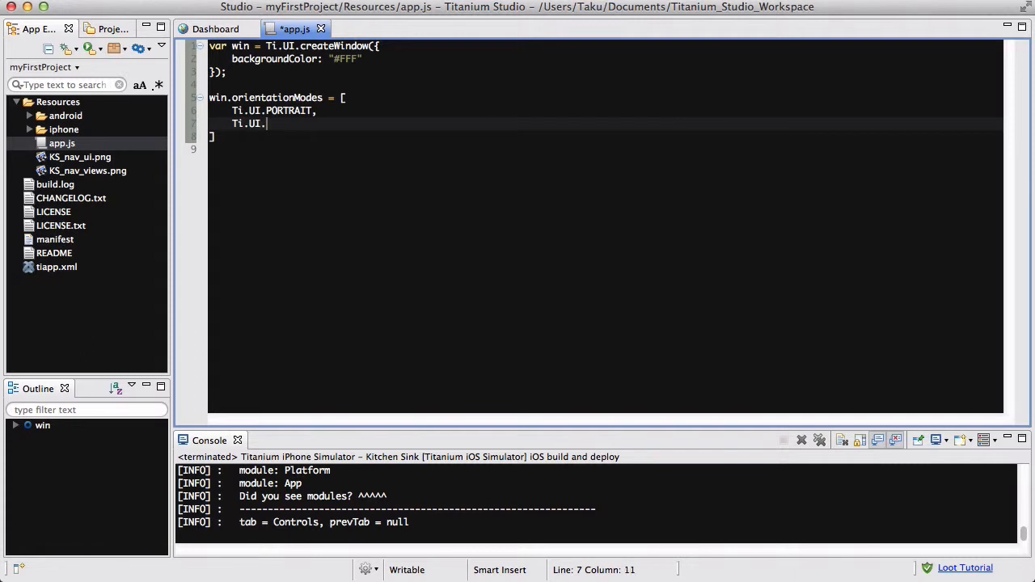
{"action": "type", "text": "UPSIDE_PORTRAIT"}
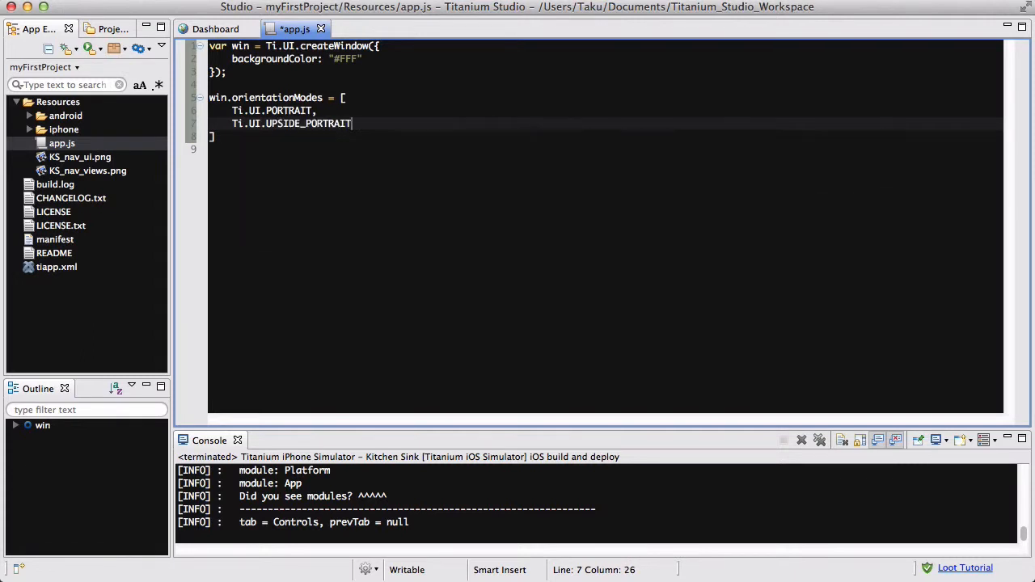
Step: Add Ti.UI.LANDSCAPE_LEFT and Ti.UI.LANDSCAPE_RIGHT to the orientationModes array
{"action": "type", "text": "Ti.UI."}
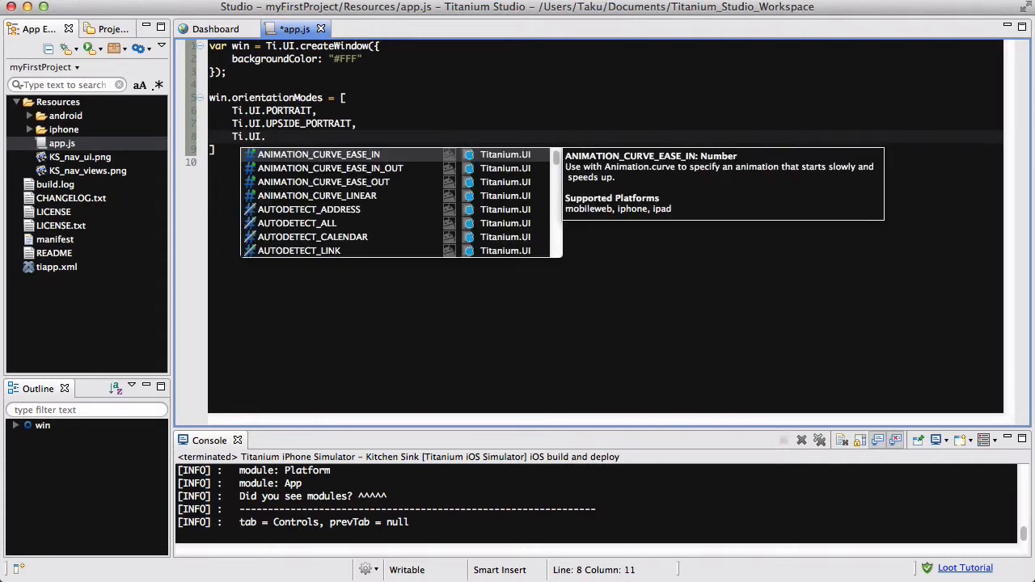
{"action": "type", "text": "LANDSCAPE_LEFT,"}
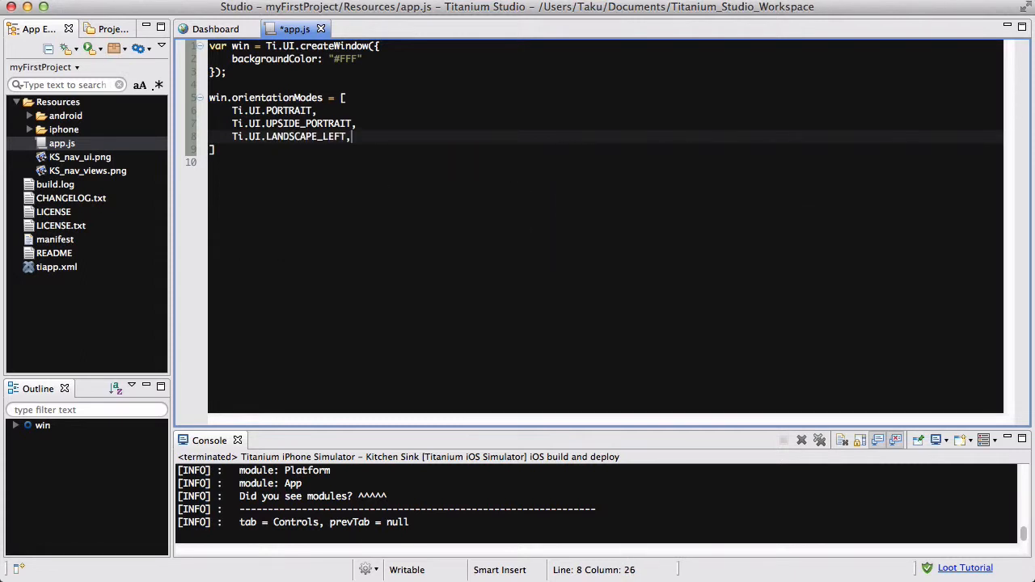
{"action": "type", "text": "Ti>"}
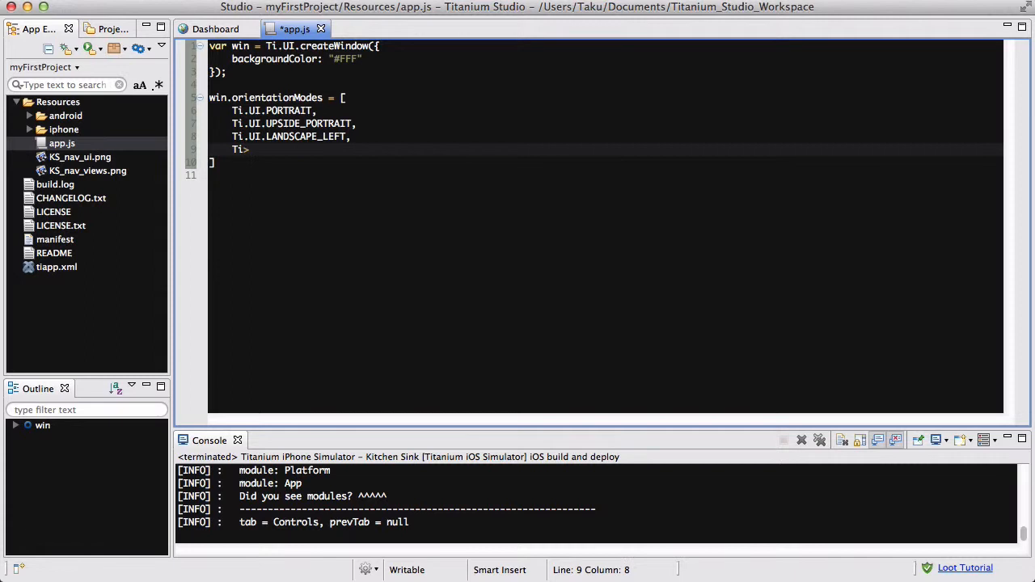
{"action": "type", "text": "UI."}
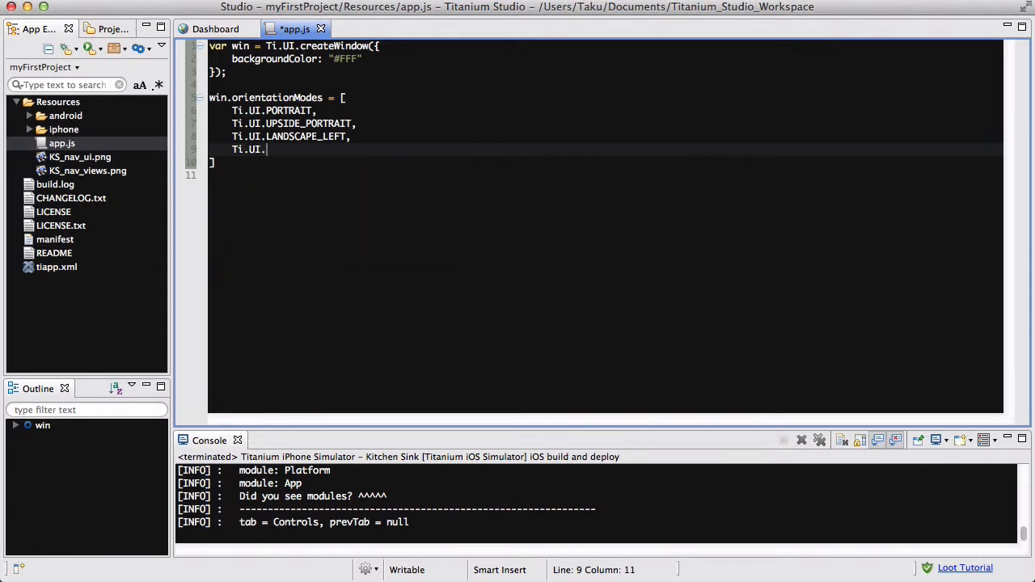
{"action": "type", "text": "L"}
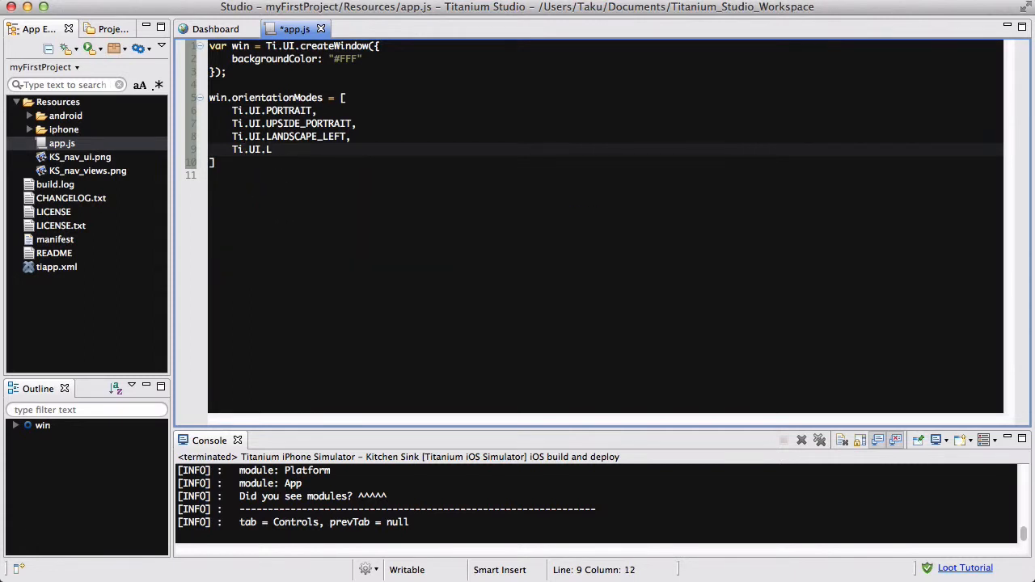
{"action": "type", "text": "ANDSCAPE_R"}
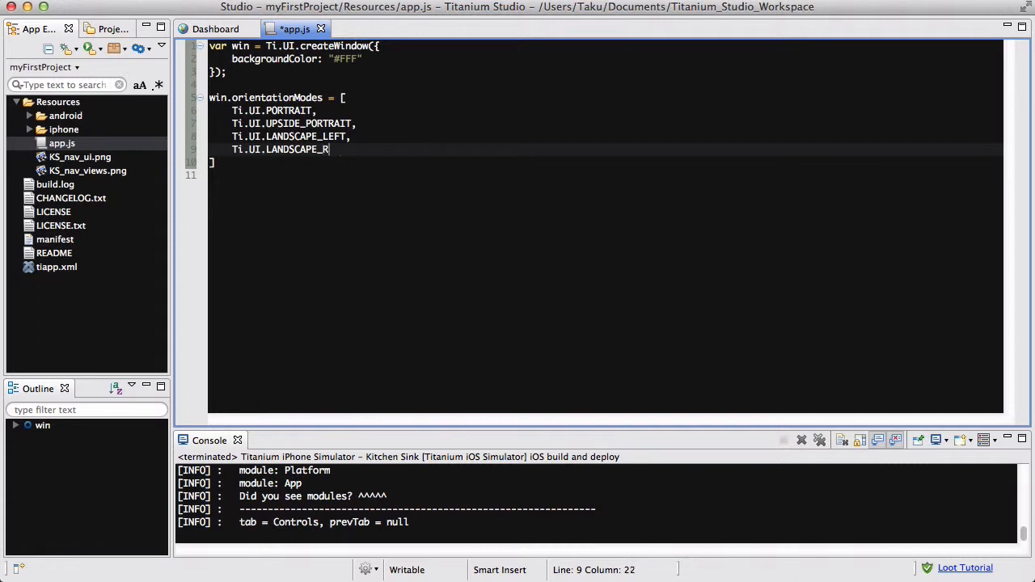
{"action": "type", "text": "IGHT"}
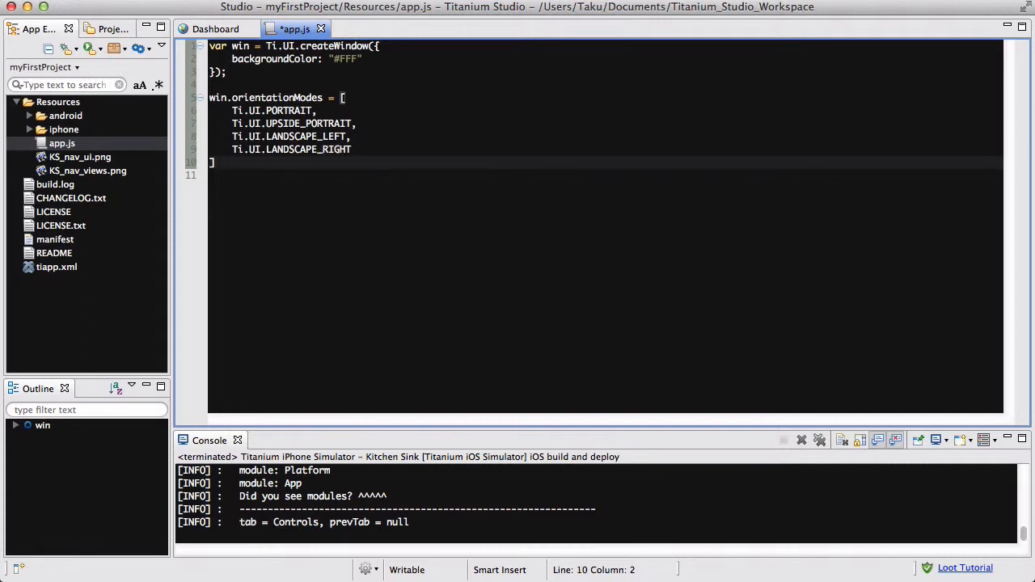
Step: Add the comment '// Face up, face down, unknown' inside the orientationModes array
{"action": "type", "text": ";"}
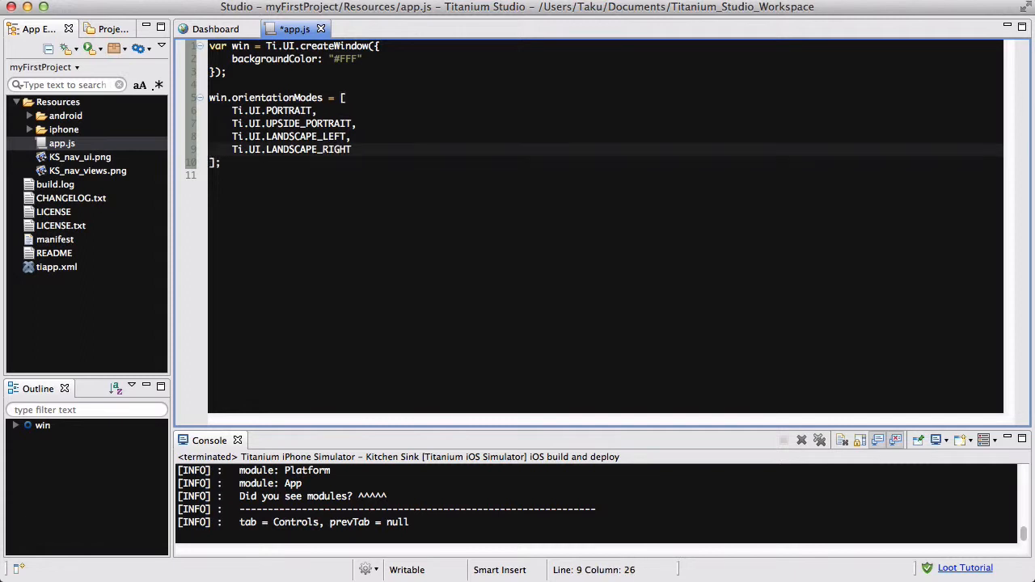
{"action": "key", "text": "Enter"}
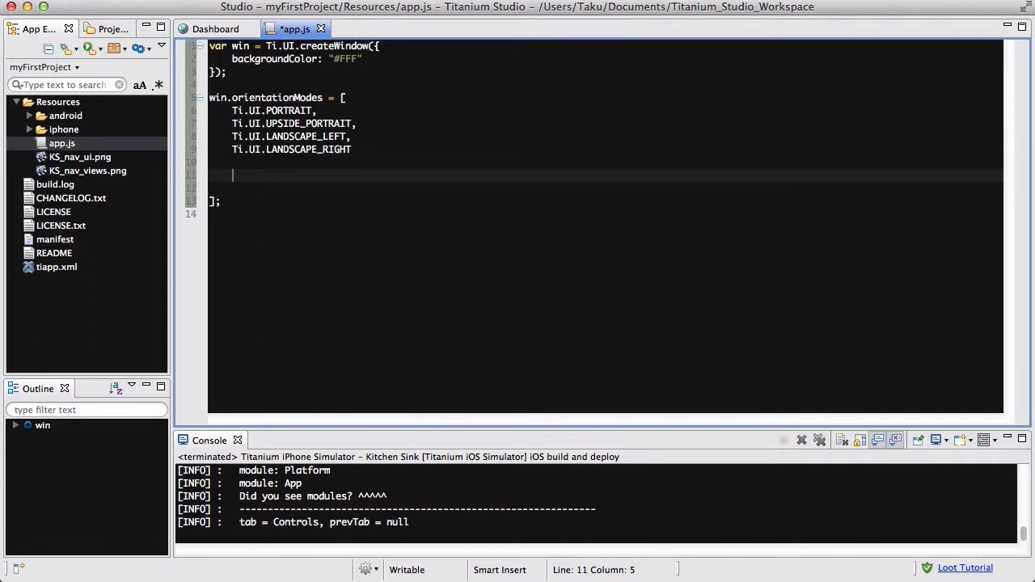
{"action": "type", "text": "//"}
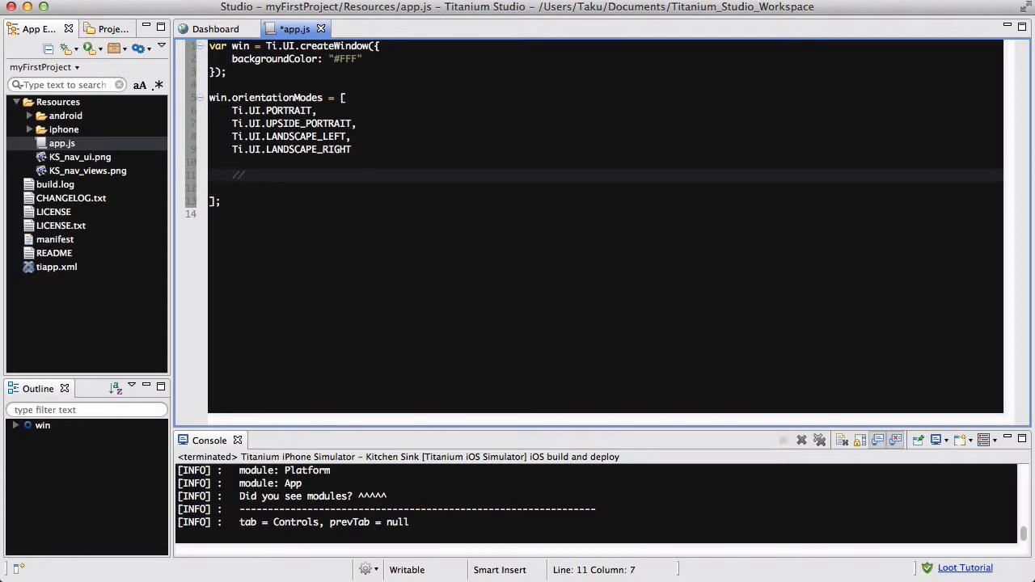
{"action": "type", "text": "Fo"}
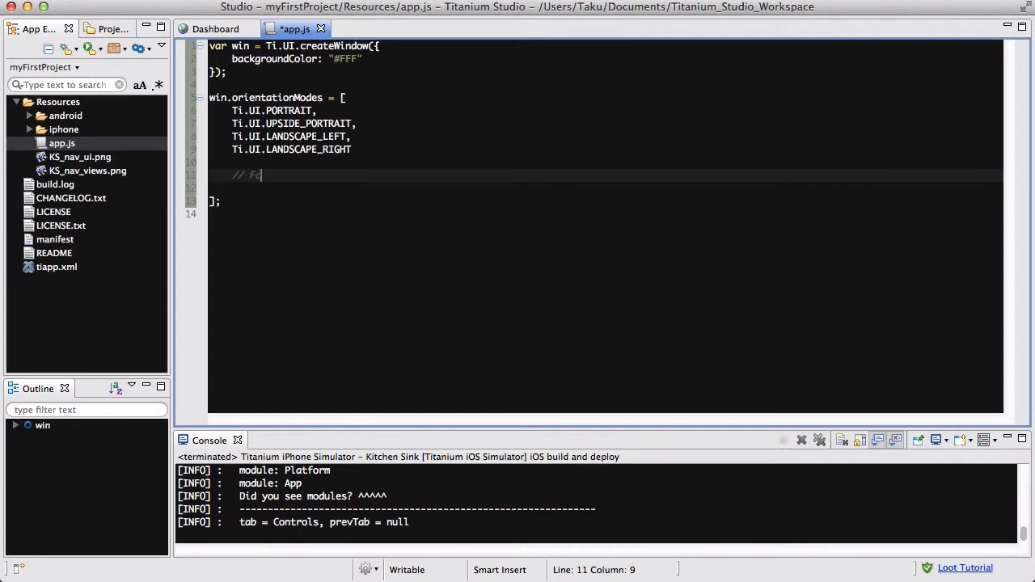
{"action": "type", "text": "ace"}
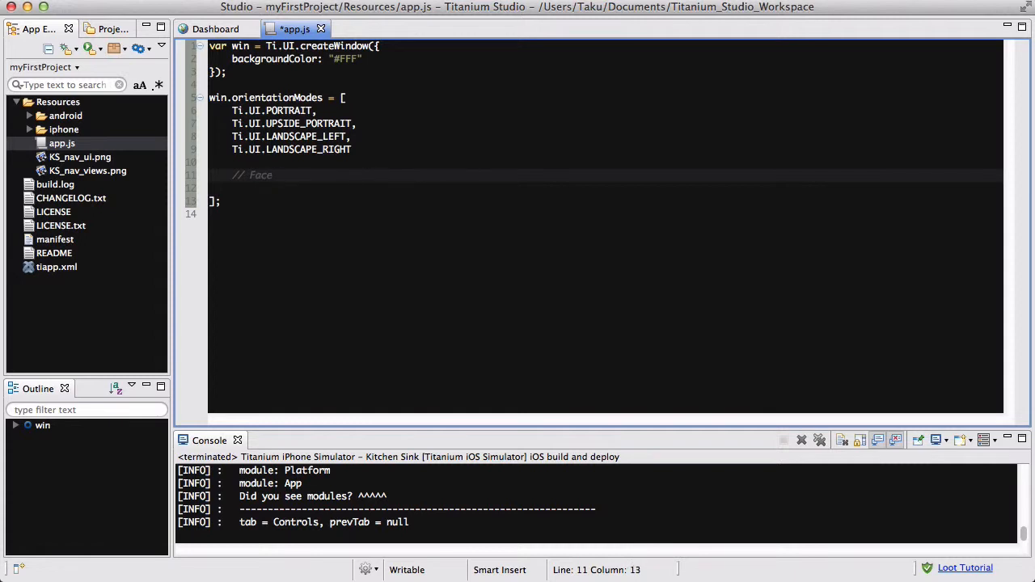
{"action": "type", "text": "up,"}
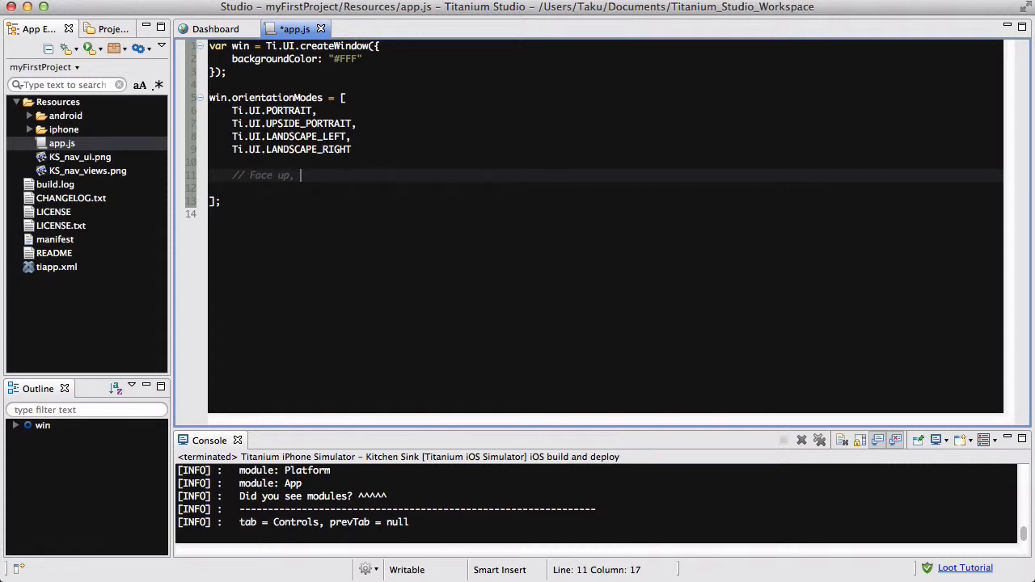
{"action": "type", "text": "face dow"}
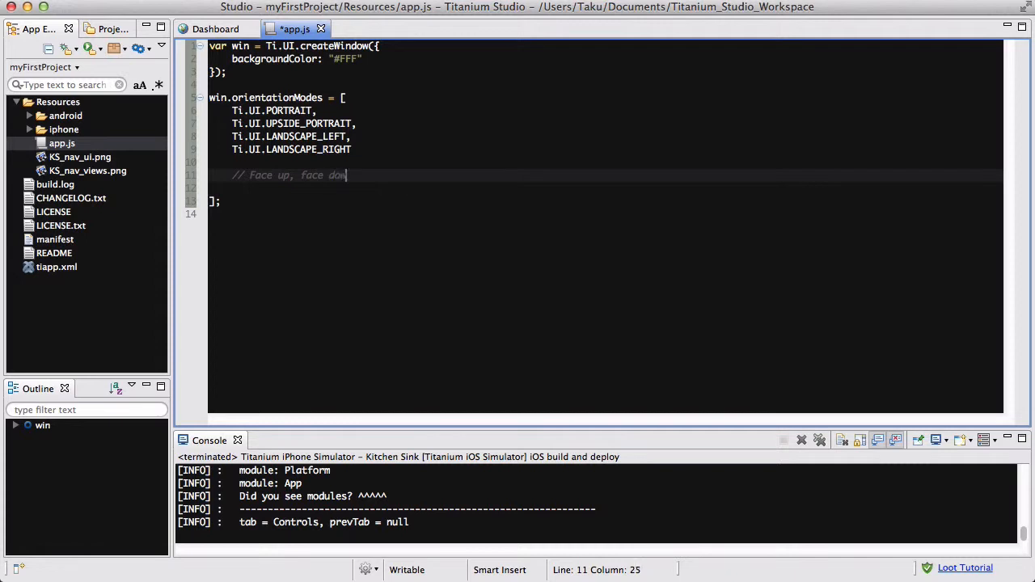
{"action": "type", "text": ", u"}
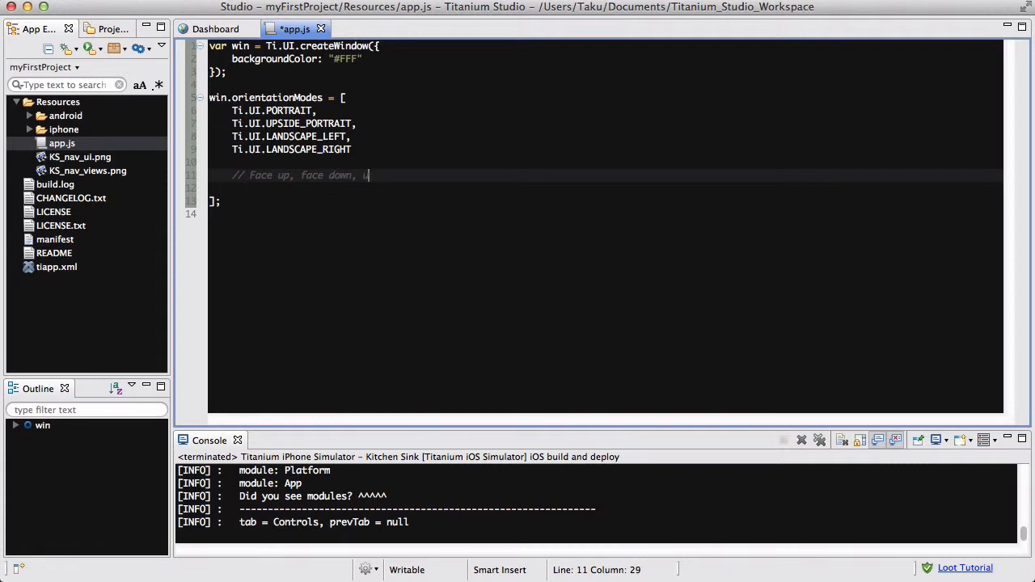
{"action": "type", "text": "nknown"}
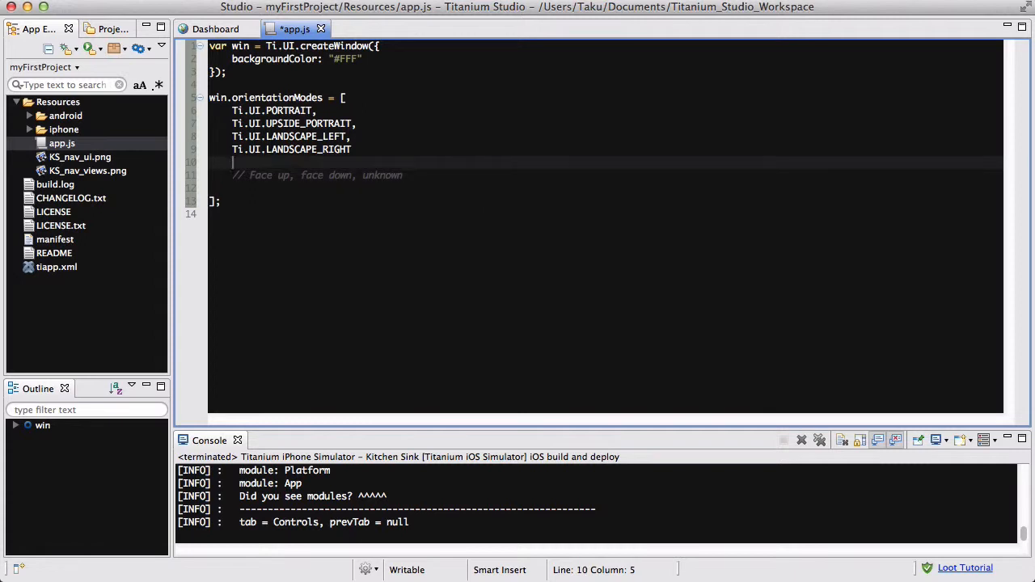
Step: Comment the four orientation entries '// 1' to '// 4' and add a line below the array
{"action": "left_click", "coordinate": [318, 111]}
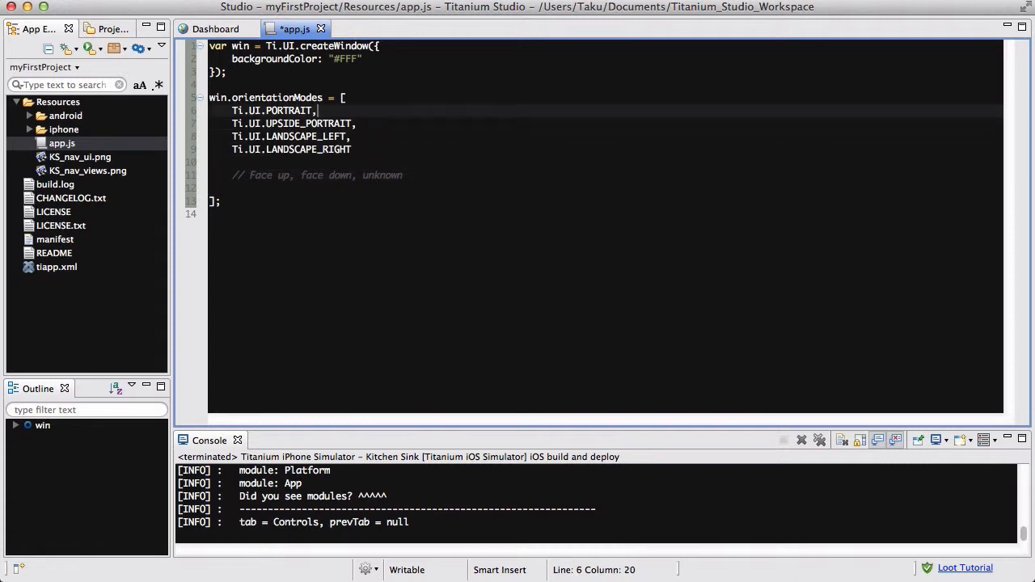
{"action": "type", "text": "//1"}
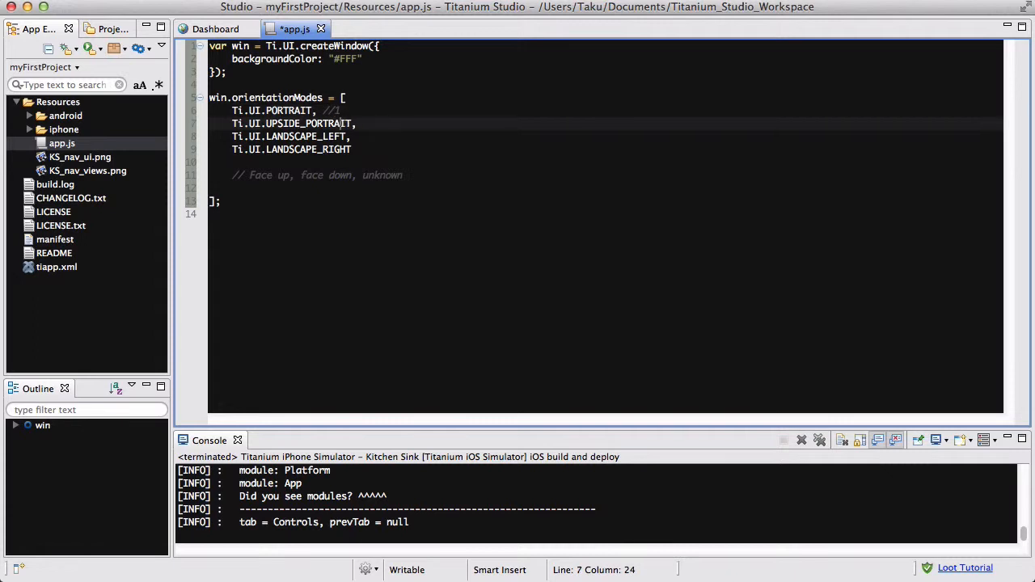
{"action": "type", "text": "// 2"}
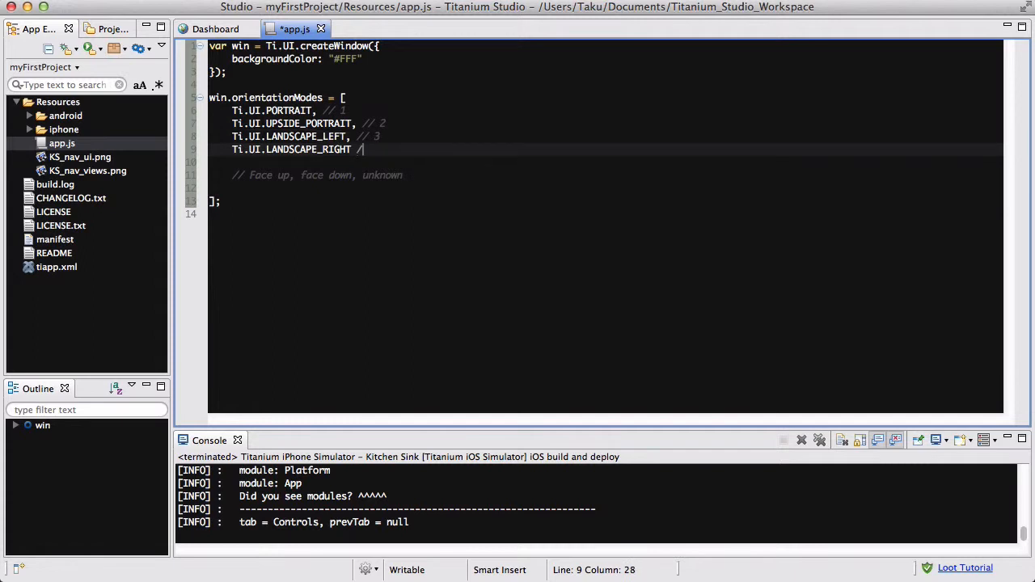
{"action": "type", "text": "/4"}
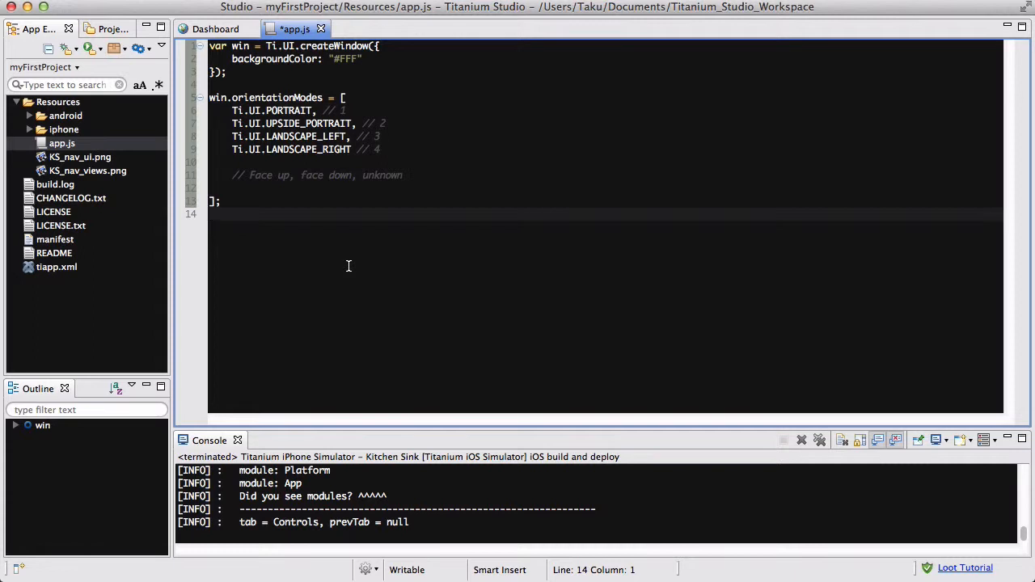
{"action": "key", "text": "enter"}
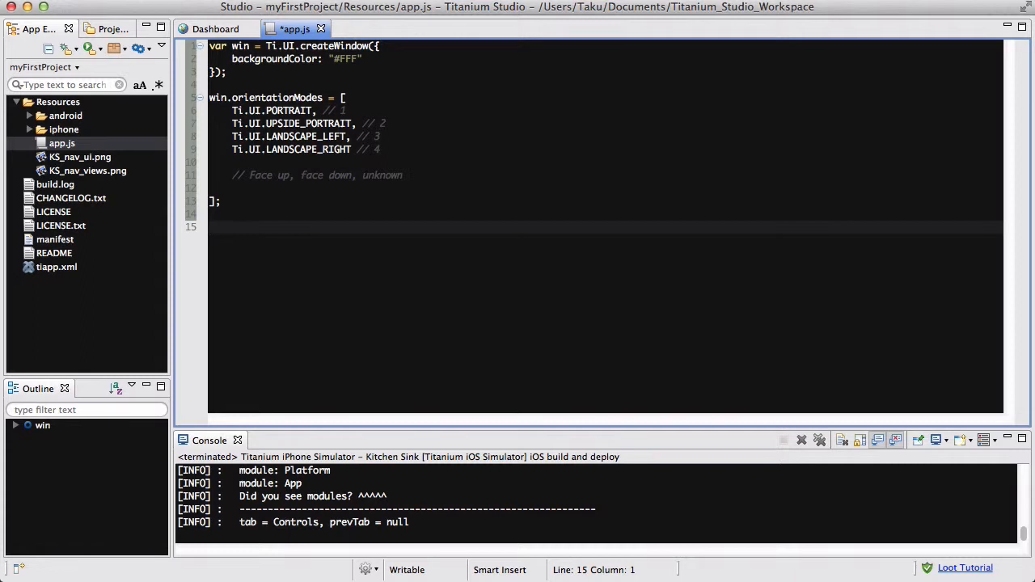
Step: Define var label with Ti.UI.createLabel: text "Rotate me!", height "auto", width "auto"
{"action": "type", "text": "var label = Ti.UI.createLabel({"}
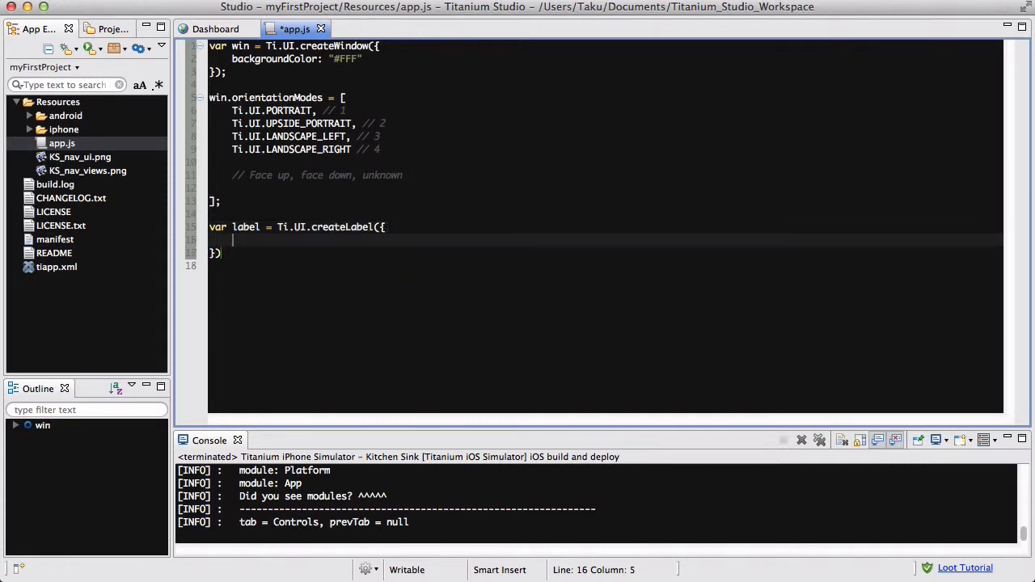
{"action": "type", "text": "text: \"T\""}
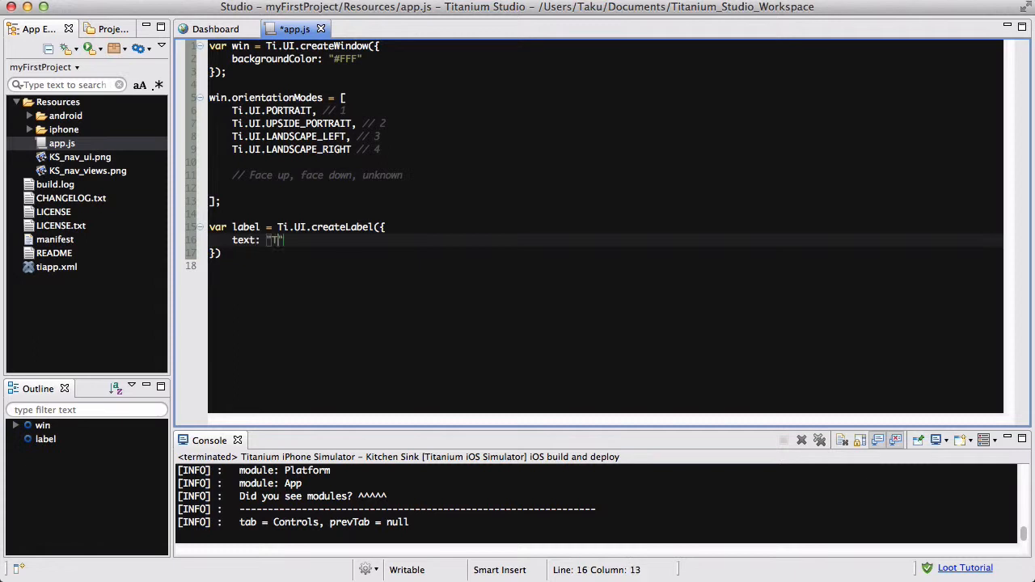
{"action": "type", "text": "Rotate me!"}
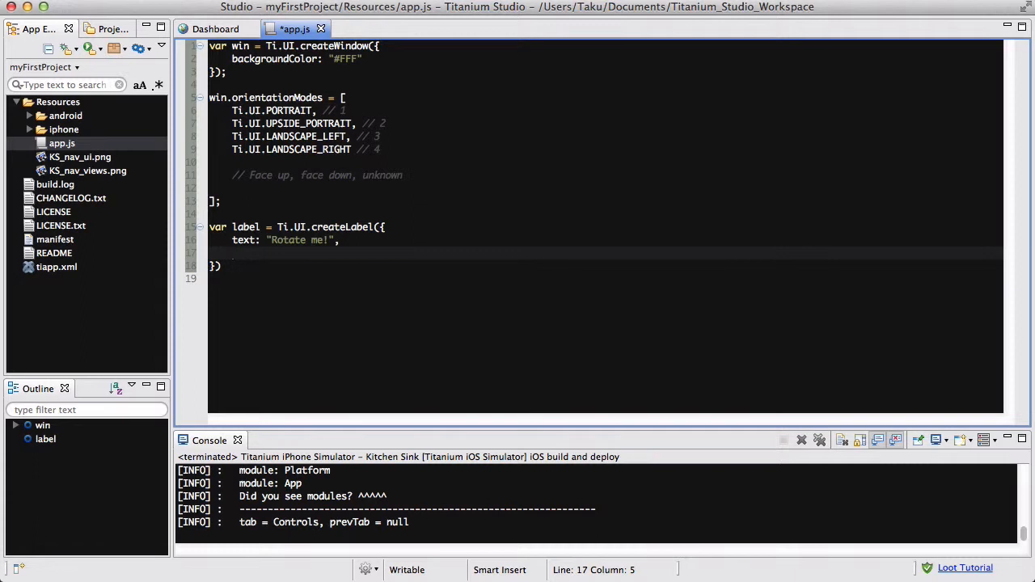
{"action": "type", "text": "height: \"auto\","}
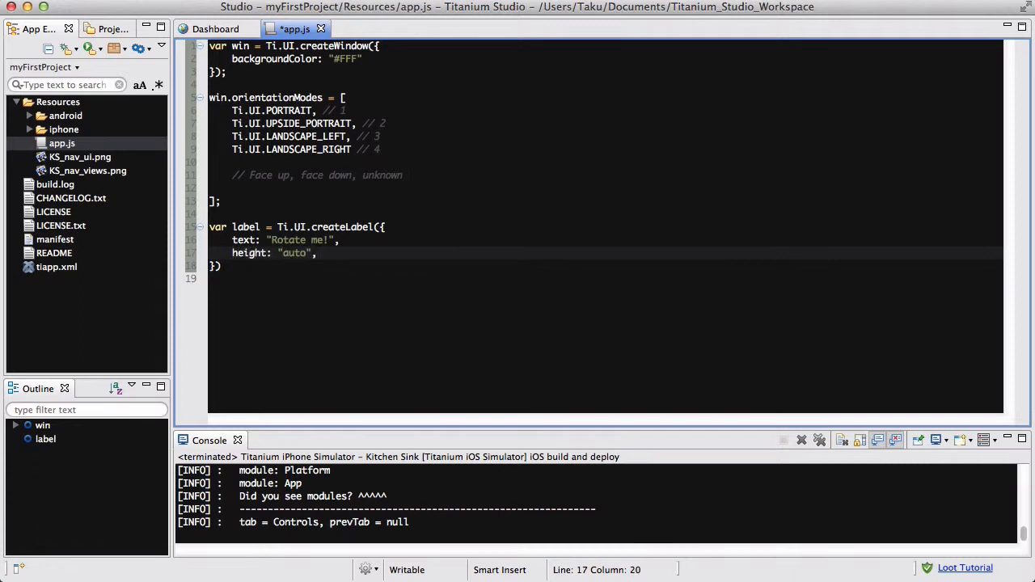
{"action": "type", "text": "width: \"auto"}
{"action": "left_click", "coordinate": [219, 266]}
{"action": "type", "text": ";"}
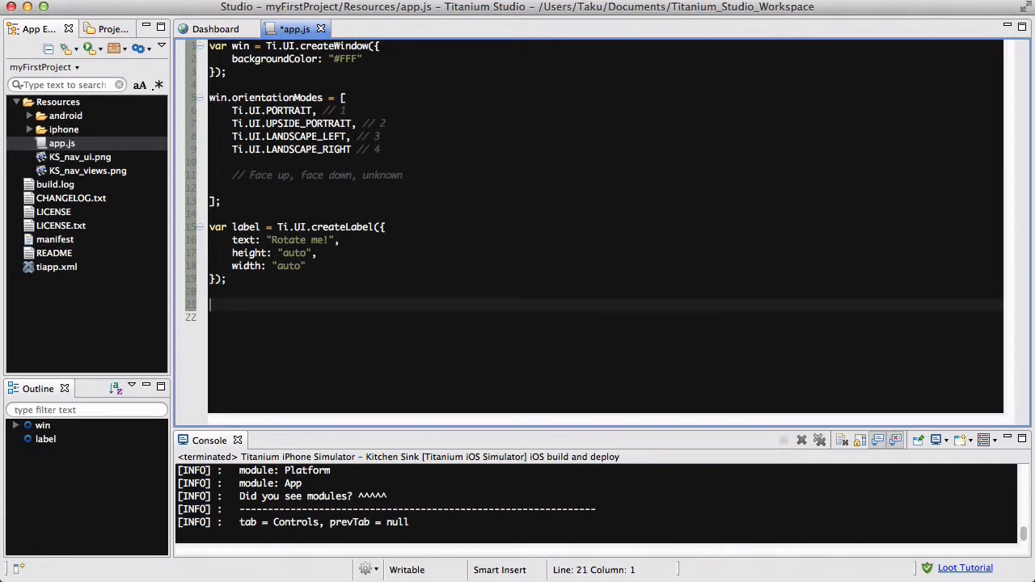
Step: Define var button with Ti.UI.createButton titled "A button", with bottom, height 50 and width 120
{"action": "type", "text": "var button ="}
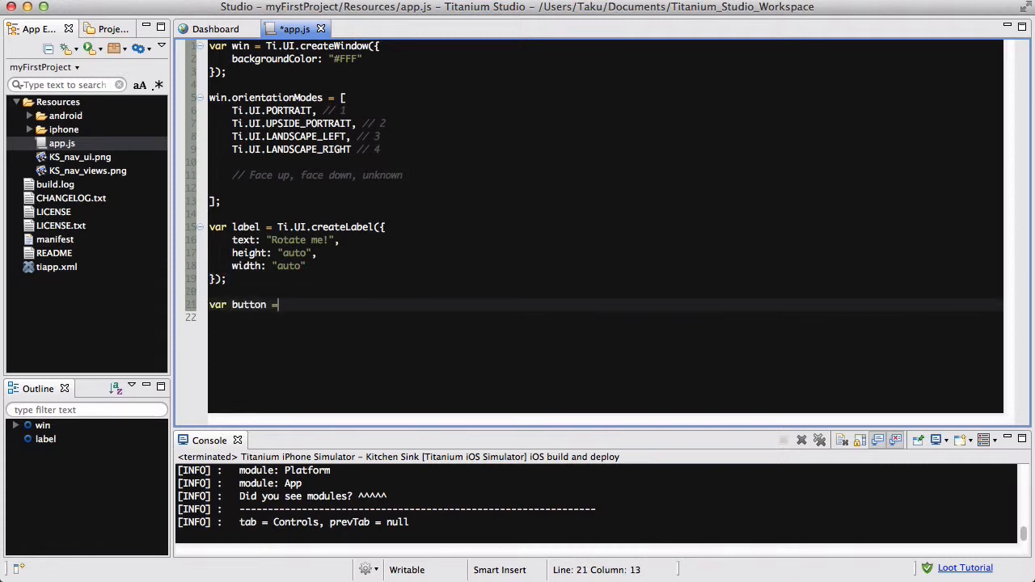
{"action": "type", "text": "Ti.U"}
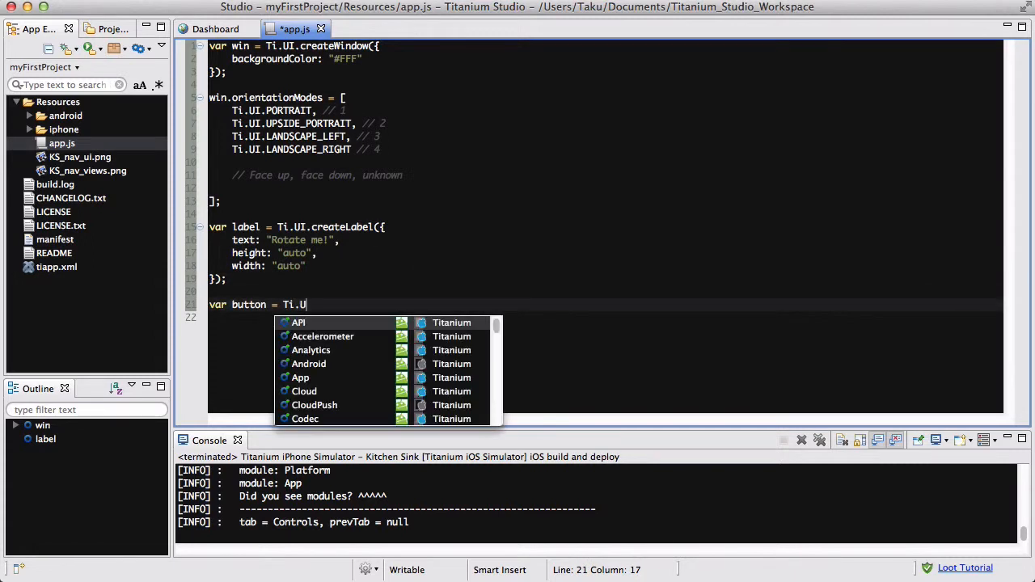
{"action": "type", "text": ".crate"}
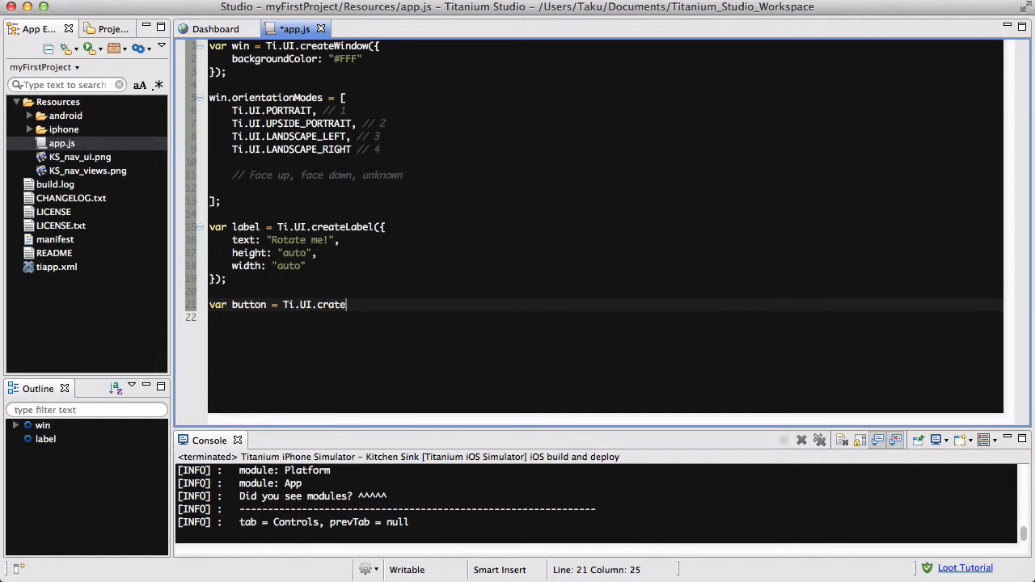
{"action": "type", "text": "Button()"}
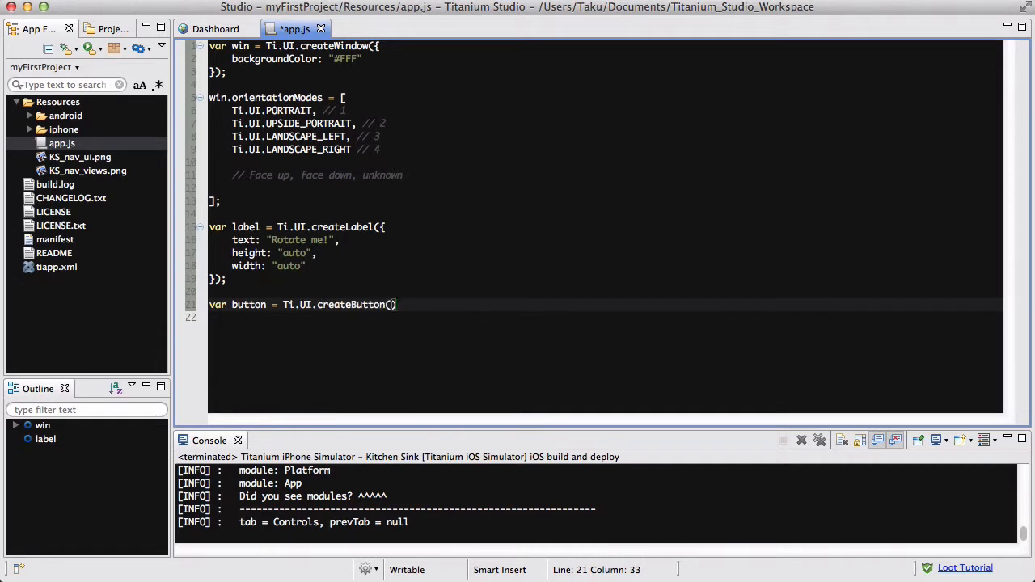
{"action": "type", "text": "{"}
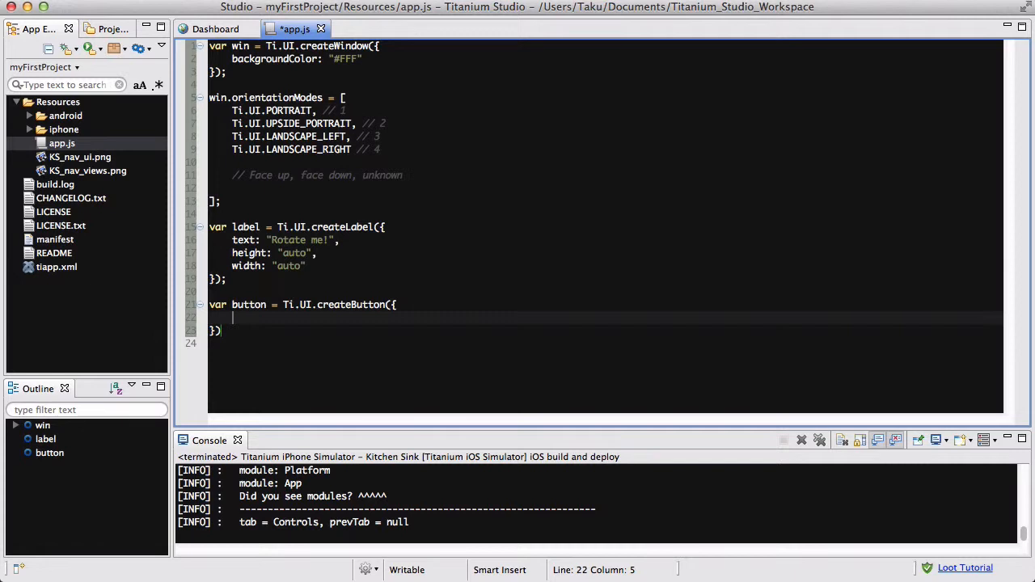
{"action": "type", "text": "title: \"A button\","}
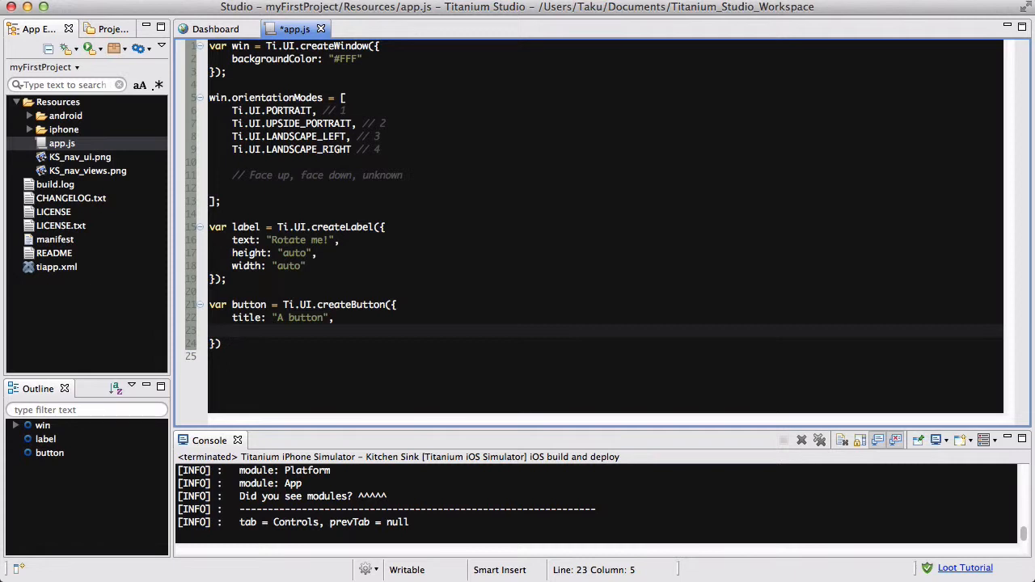
{"action": "type", "text": "bottom:"}
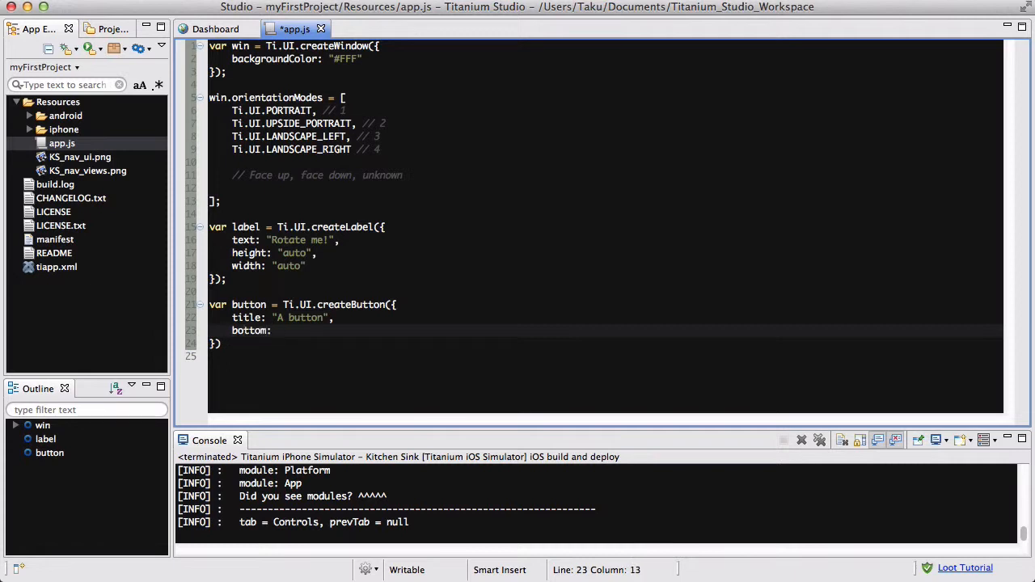
{"action": "type", "text": "2"}
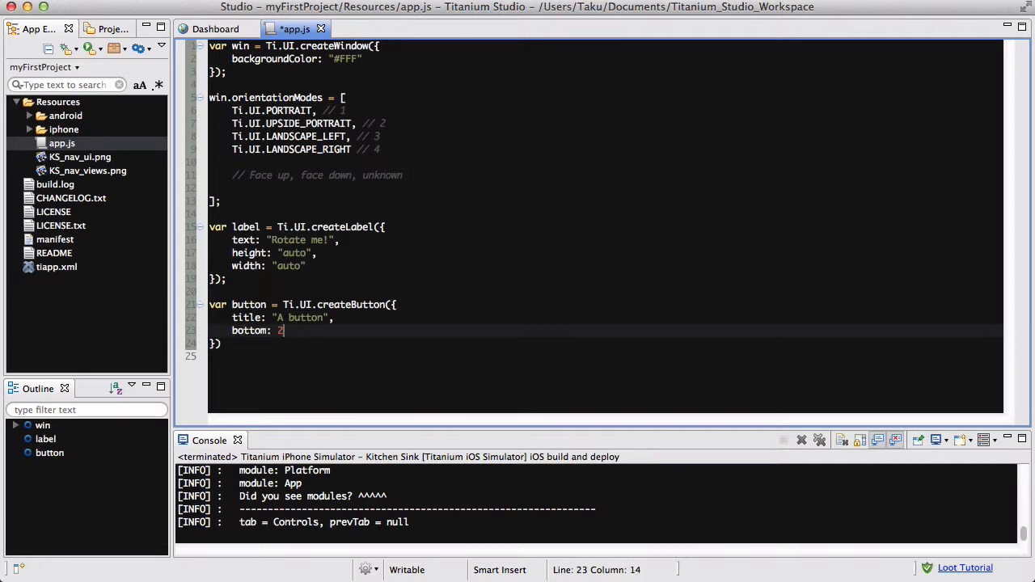
{"action": "type", "text": "0,"}
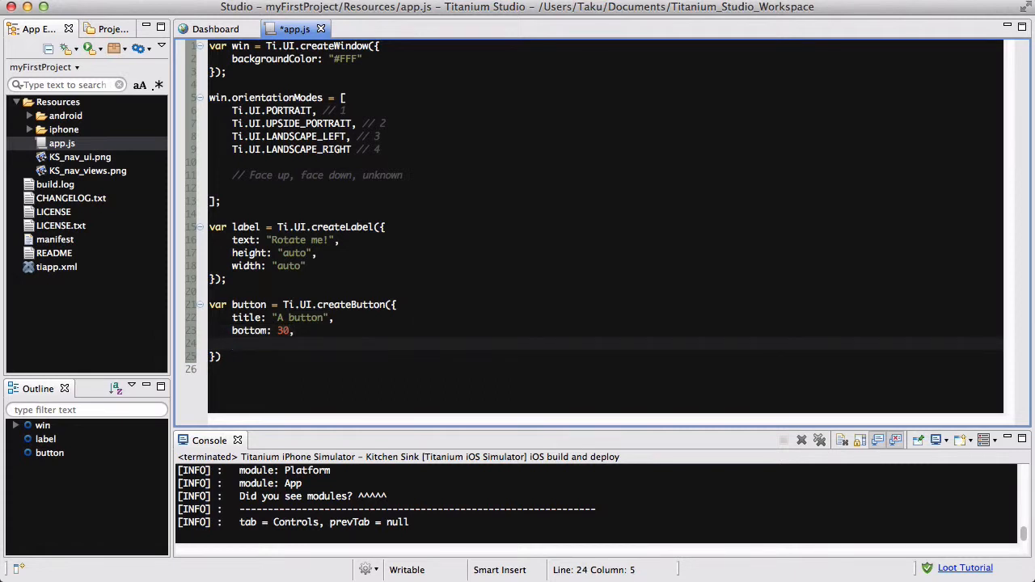
{"action": "type", "text": "height:"}
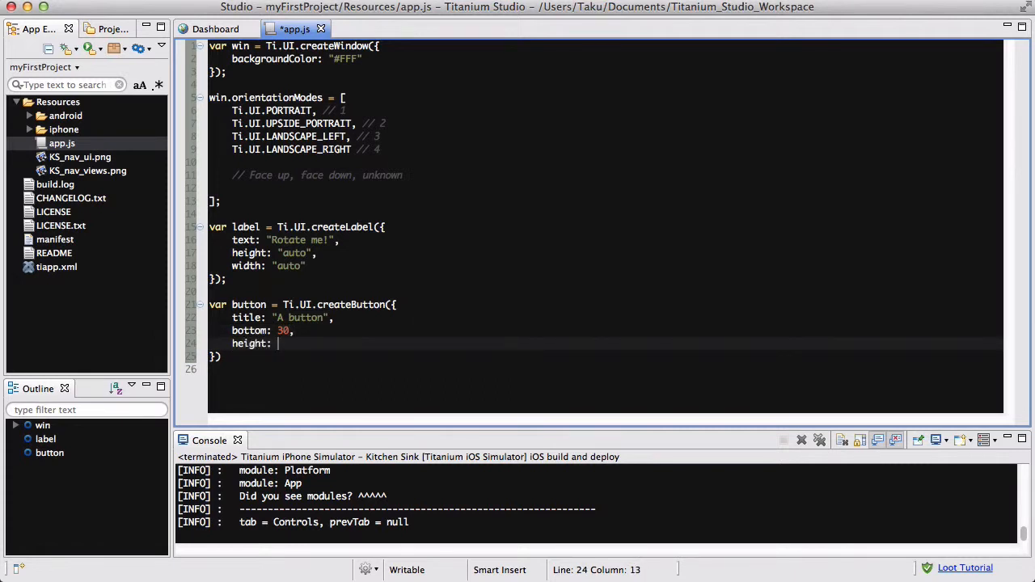
{"action": "type", "text": "50,"}
{"action": "type", "text": "width:"}
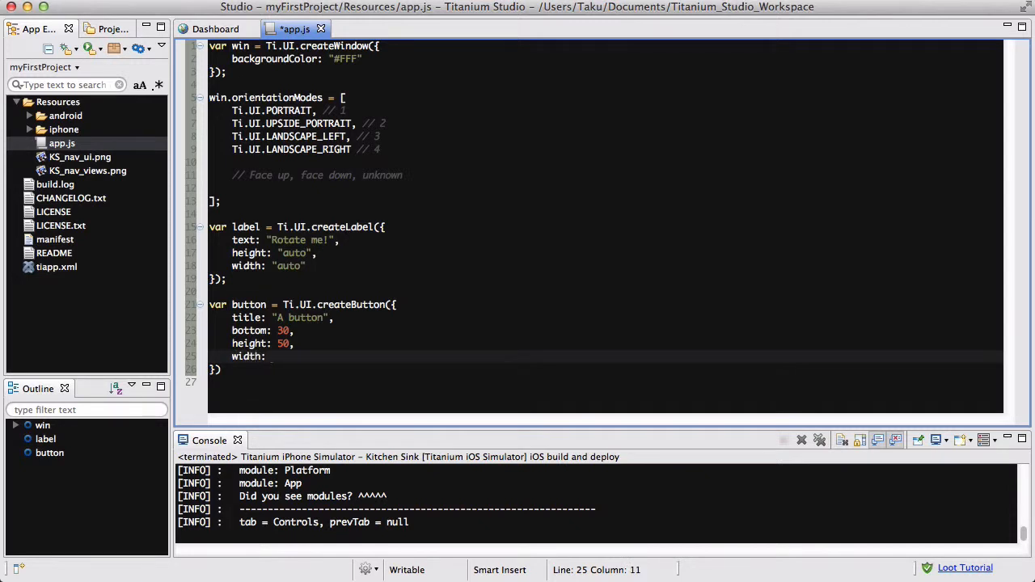
{"action": "type", "text": "120"}
{"action": "left_click", "coordinate": [605, 370]}
{"action": "type", "text": ";"}
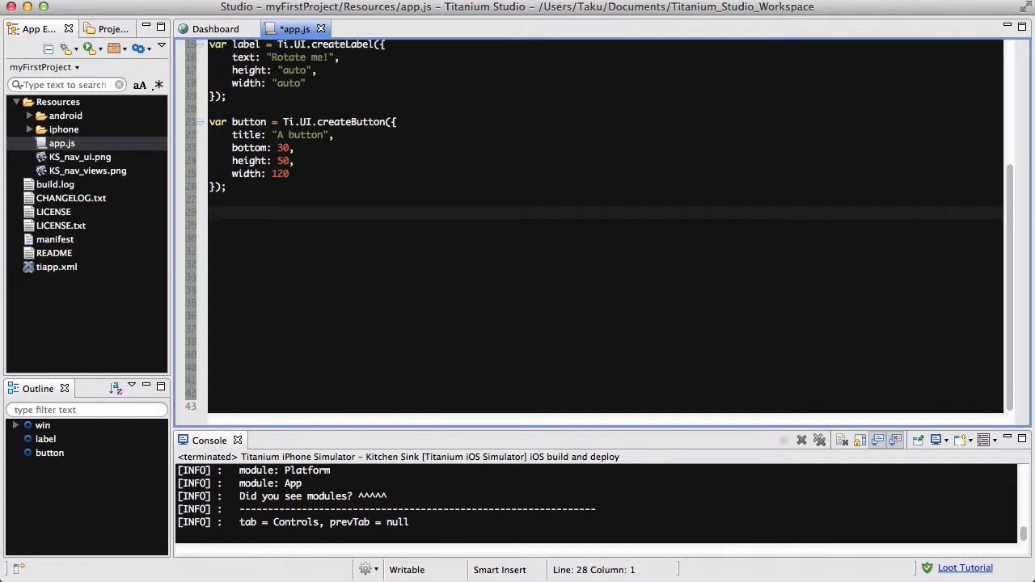
Step: Add Ti.Gesture.addEventListener('orientationchange', function(e){ and begin an if statement inside
{"action": "type", "text": "Ti."}
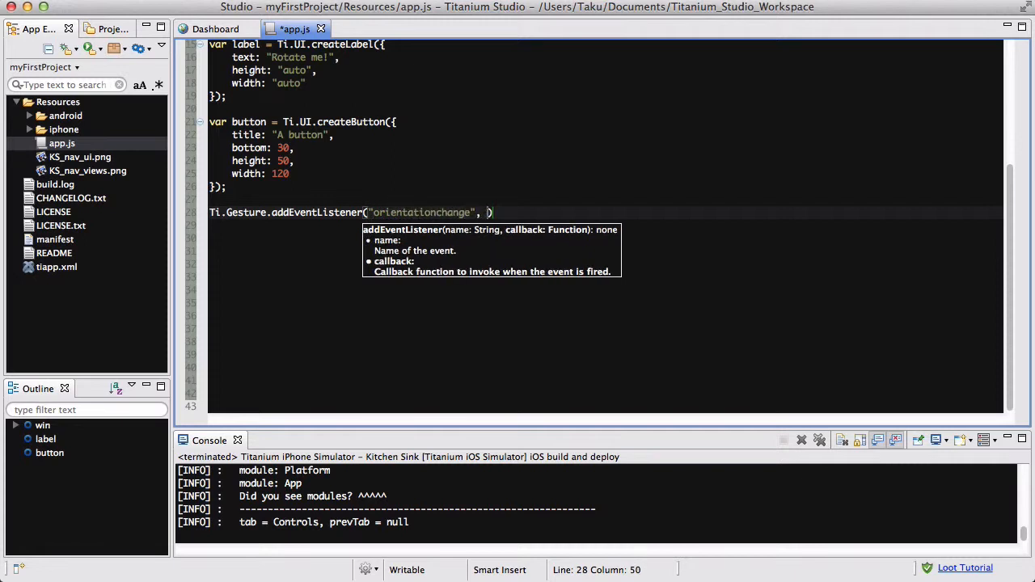
{"action": "type", "text": "function(e)P"}
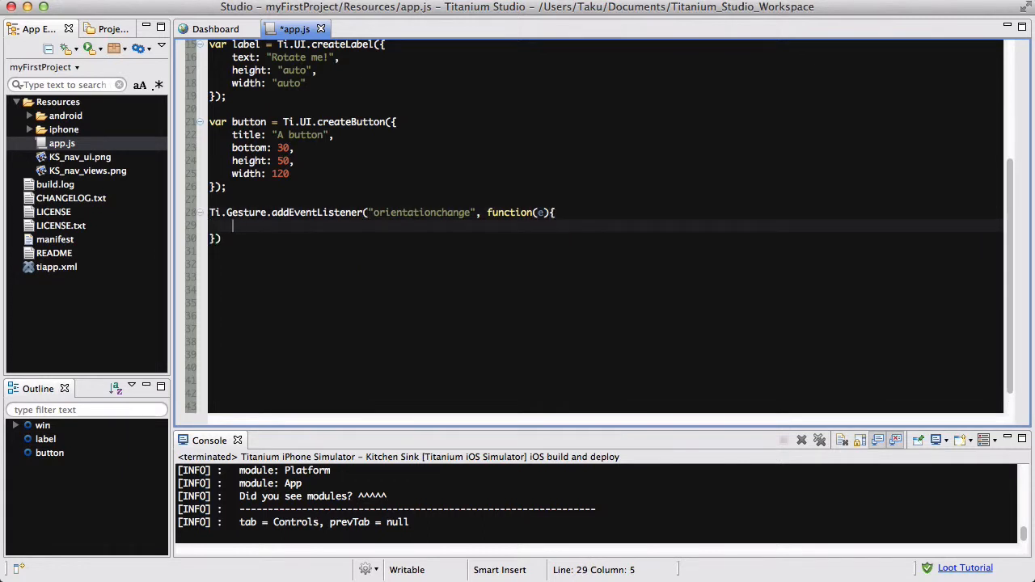
{"action": "type", "text": "if"}
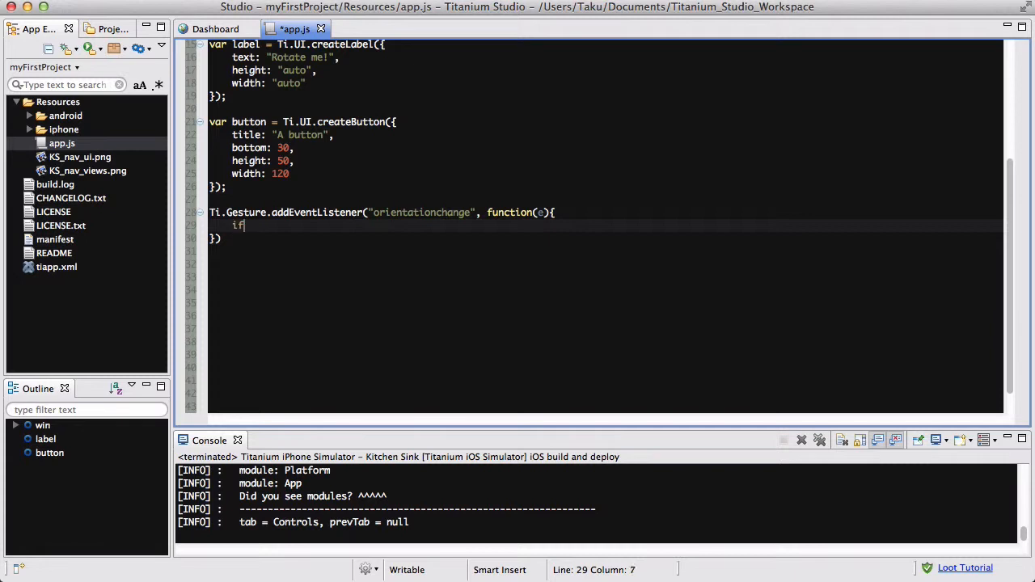
{"action": "type", "text": "()"}
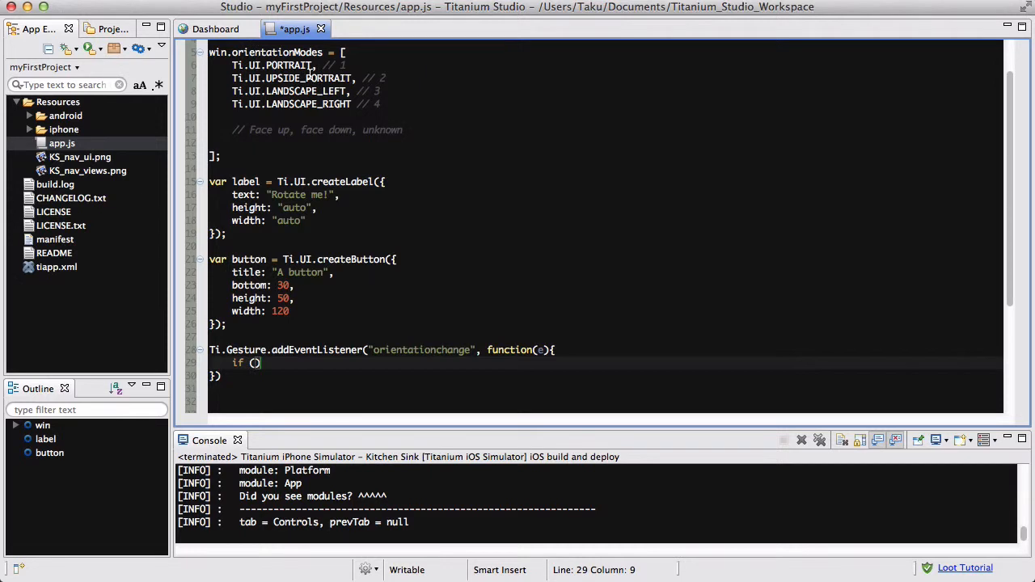
Step: Write the first branch checking e.orientation == 1
{"action": "scroll", "scroll_direction": "down", "scroll_amount": 3}
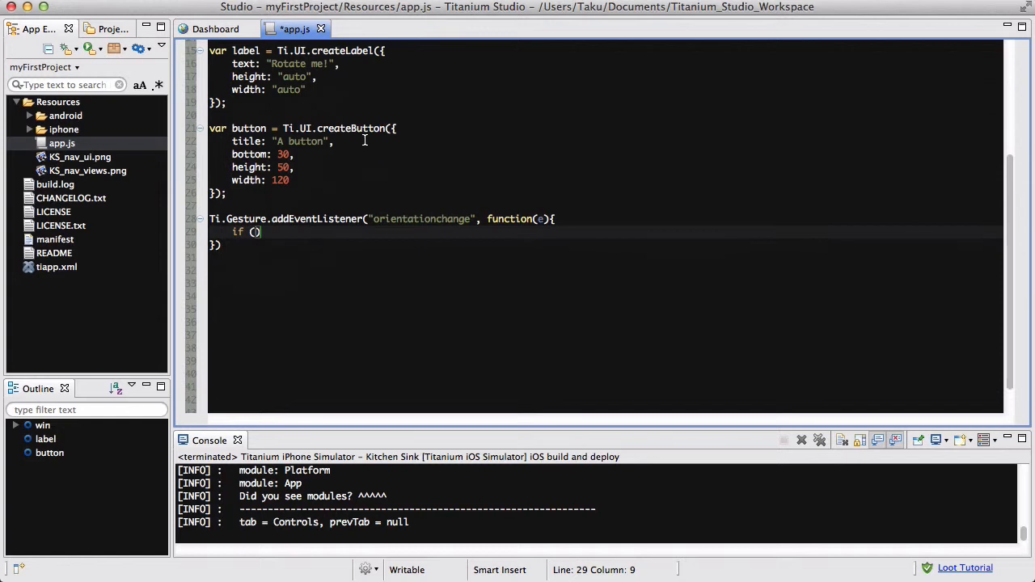
{"action": "type", "text": "e."}
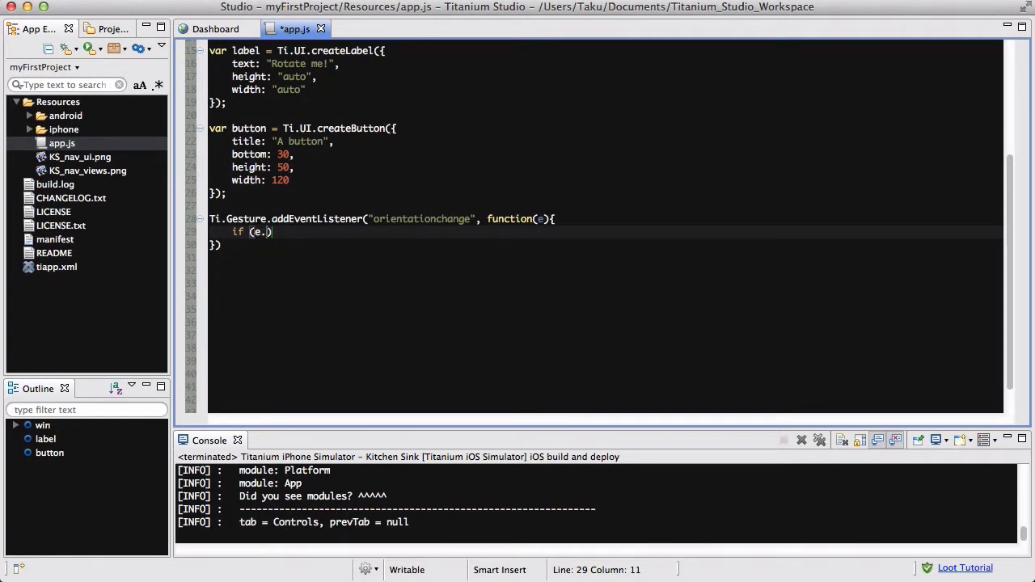
{"action": "type", "text": "ori"}
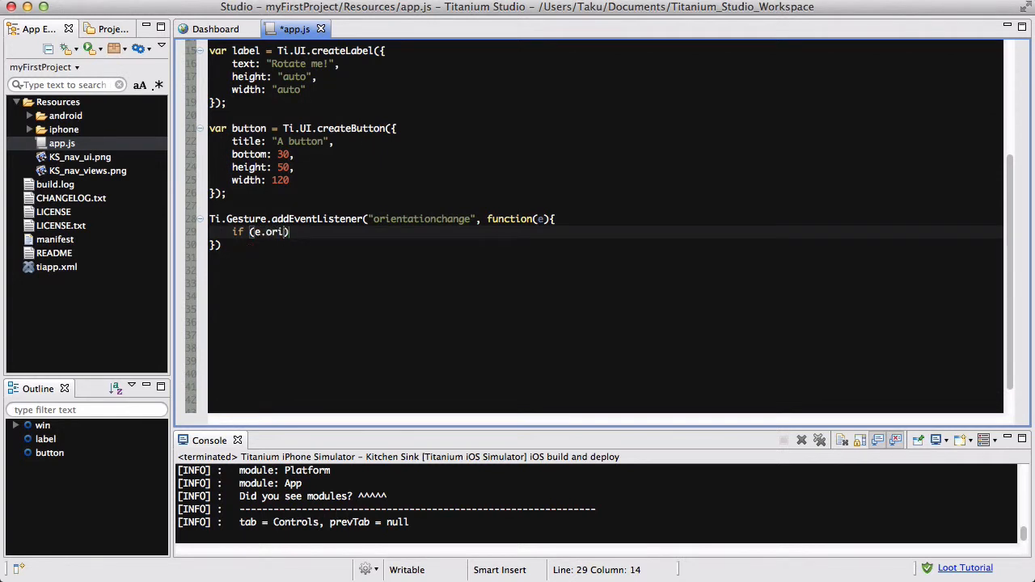
{"action": "type", "text": "entation"}
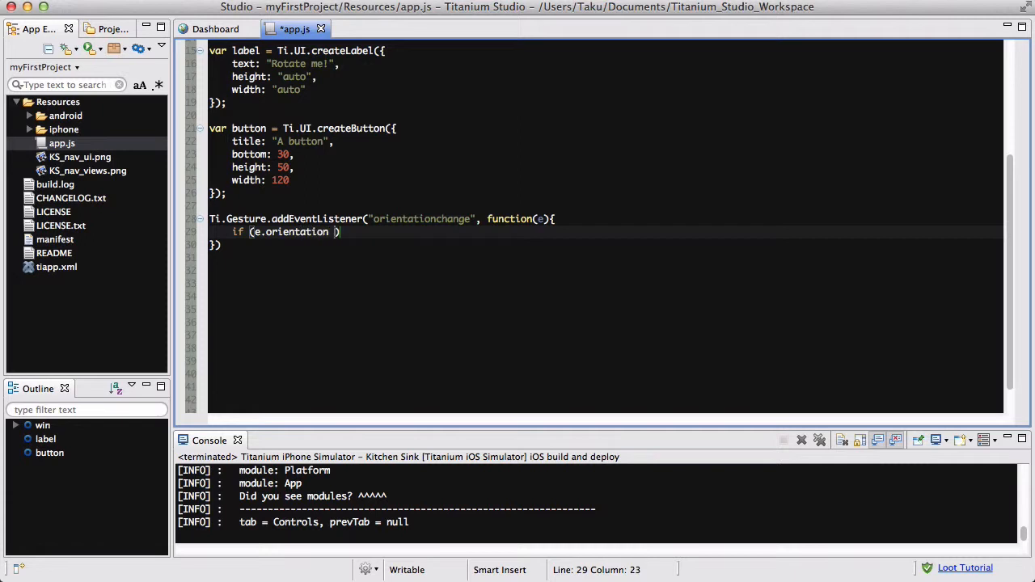
{"action": "type", "text": "== 1"}
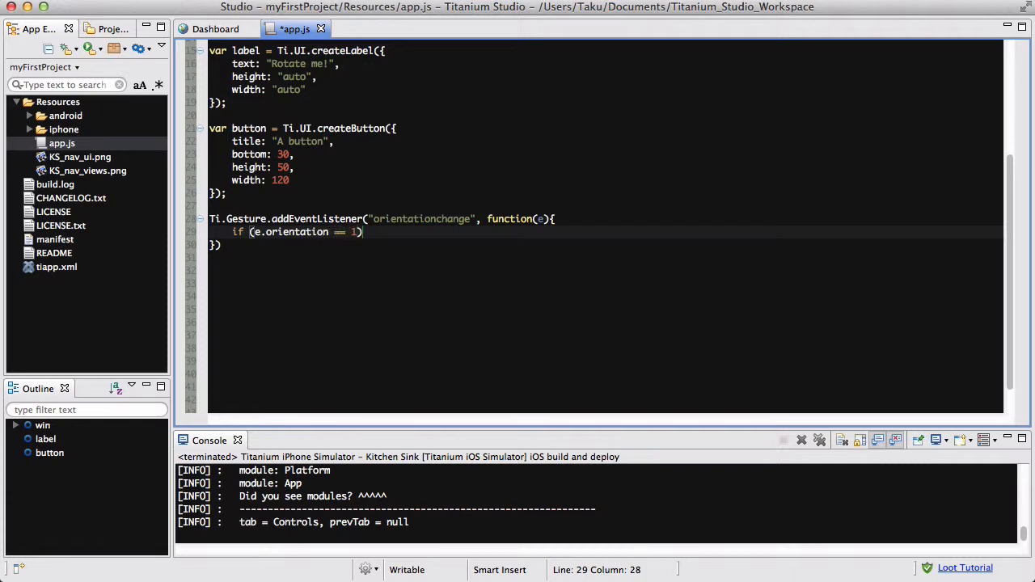
{"action": "type", "text": "{"}
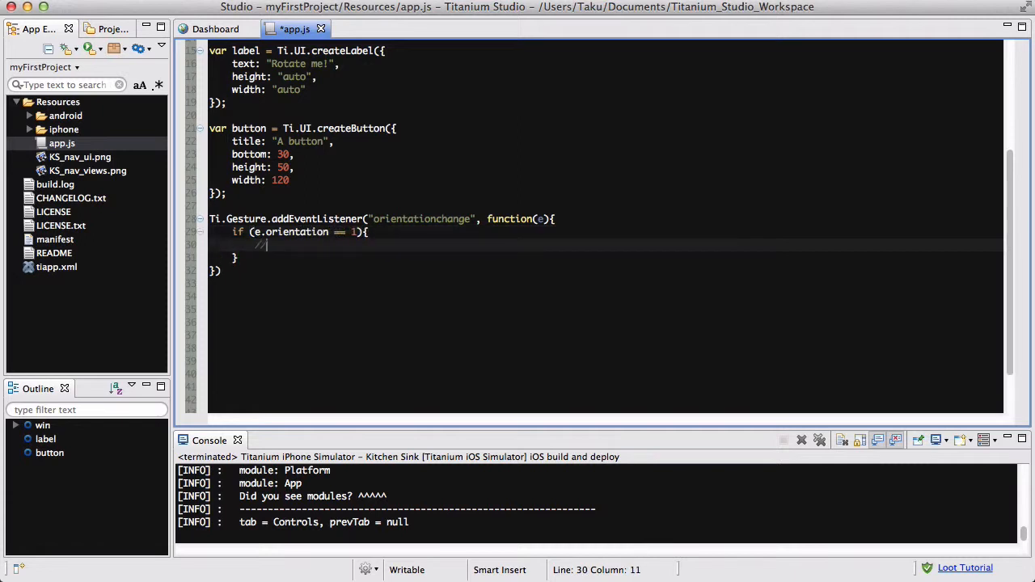
{"action": "type", "text": "text for portrait"}
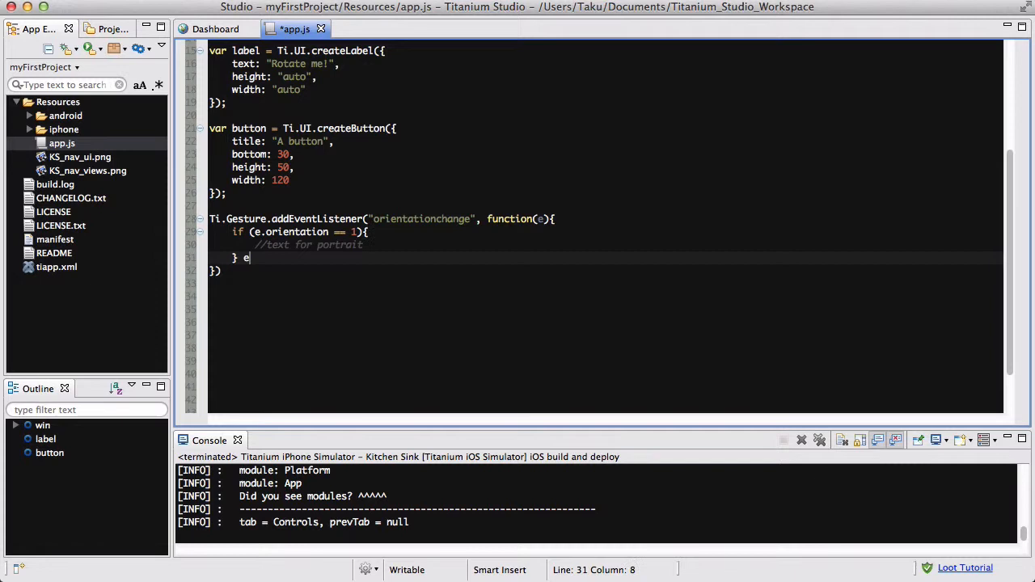
Step: Add else if branches for e.orientation 2, 3 and 4 with placeholder comments
{"action": "type", "text": "lse if (e)"}
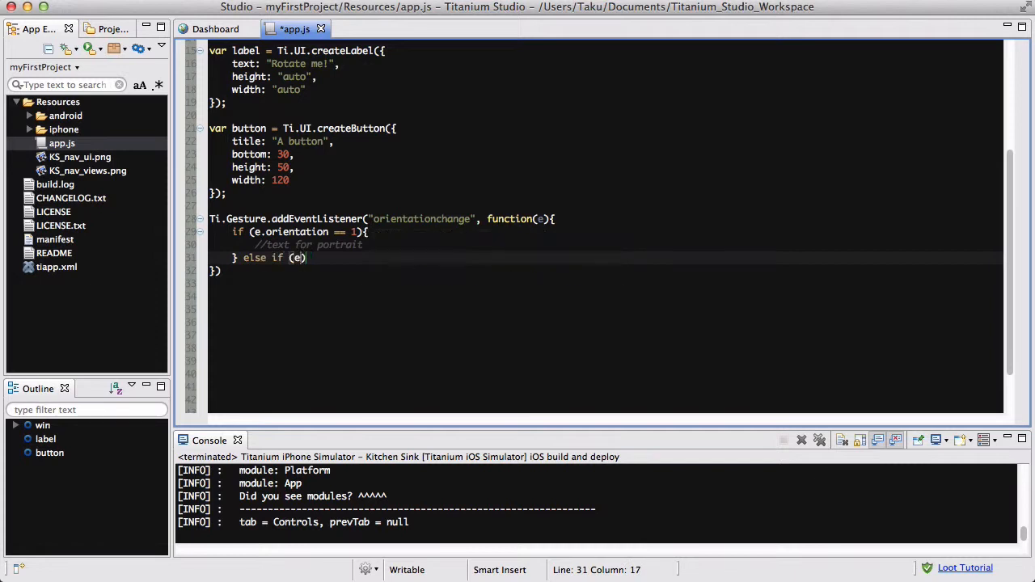
{"action": "type", "text": ".orientation == 2"}
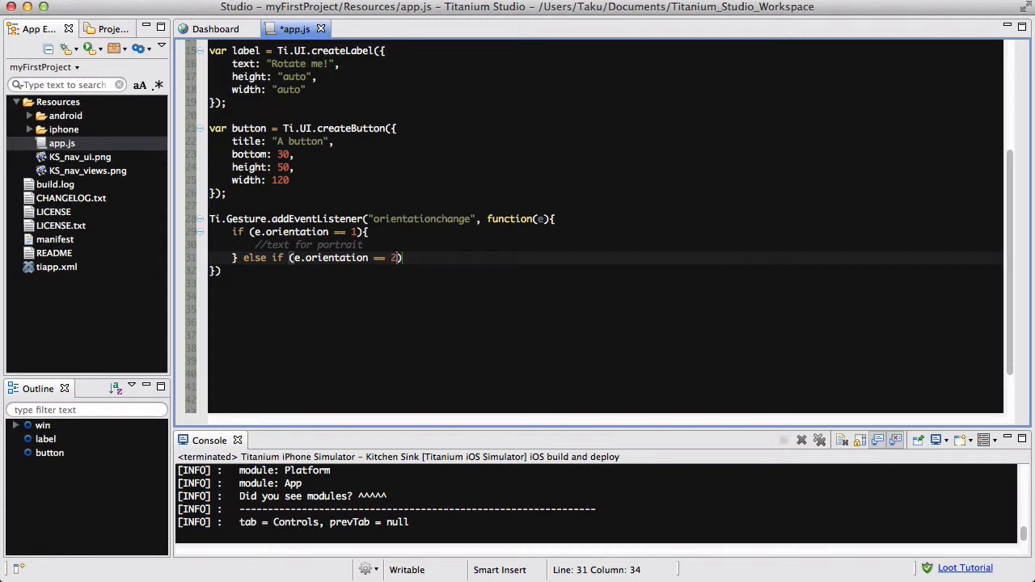
{"action": "type", "text": "{"}
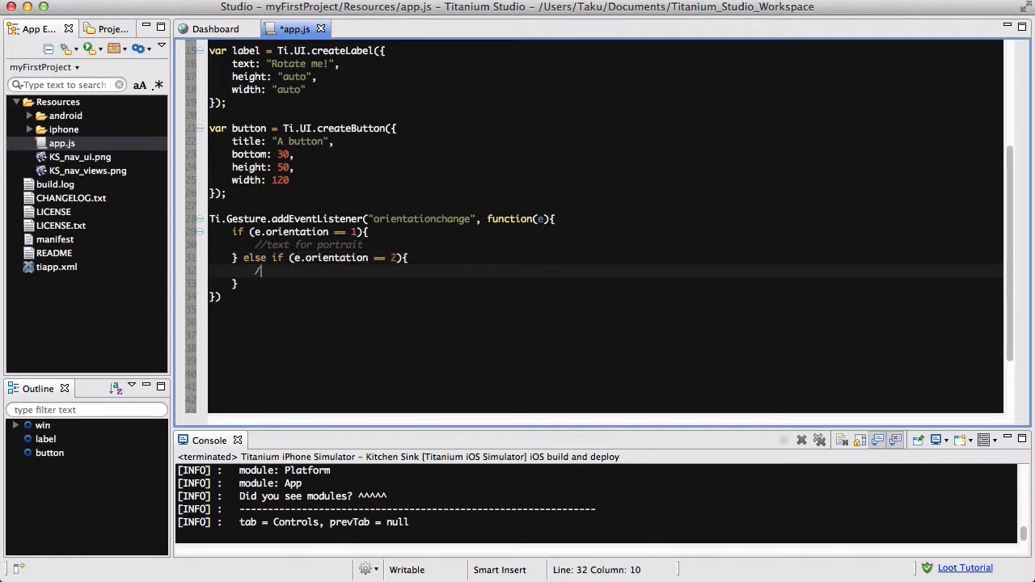
{"action": "type", "text": "//tex to"}
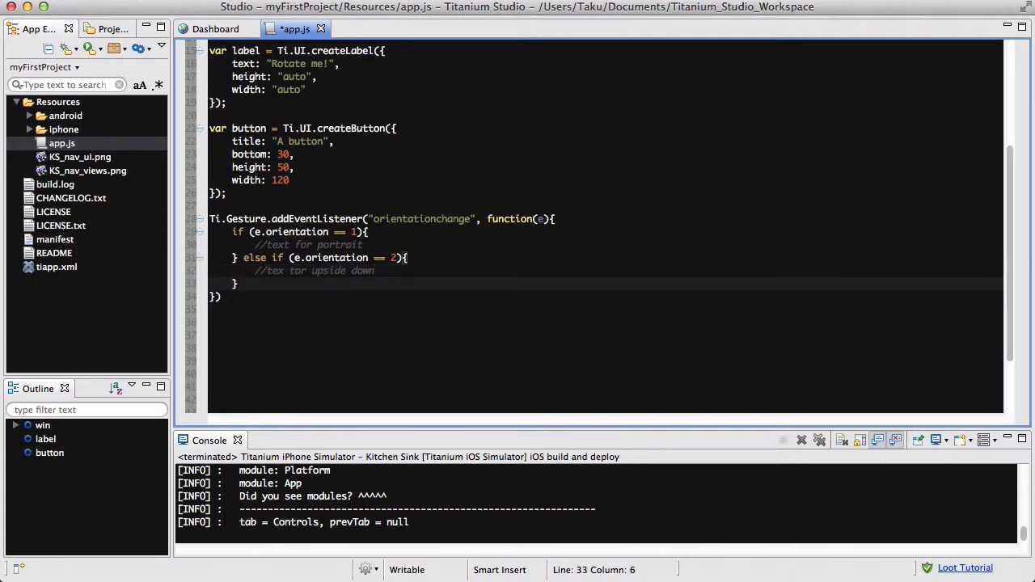
{"action": "type", "text": "} else if (e.orientation =="}
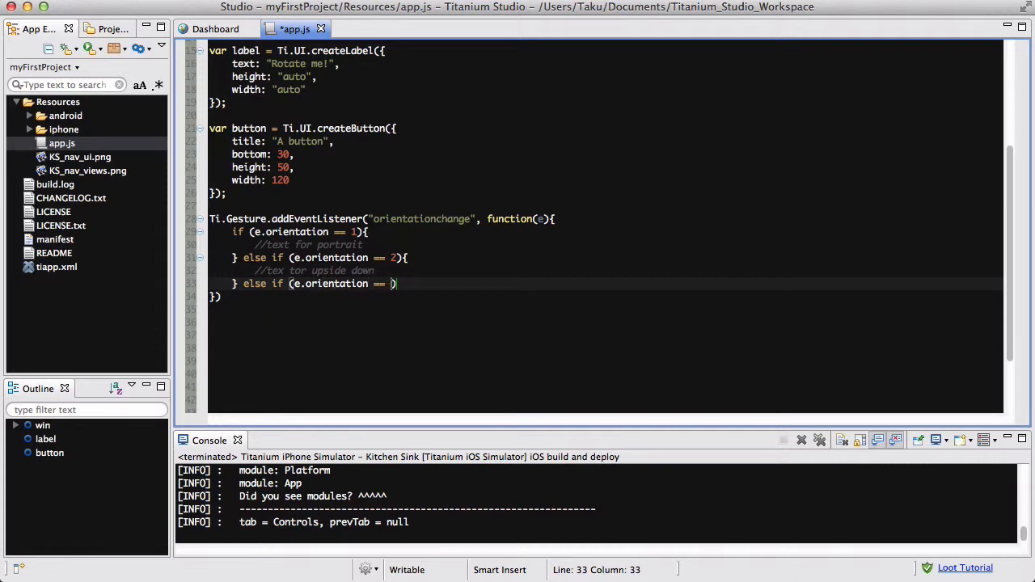
{"action": "type", "text": "3"}
{"action": "type", "text": "} e"}
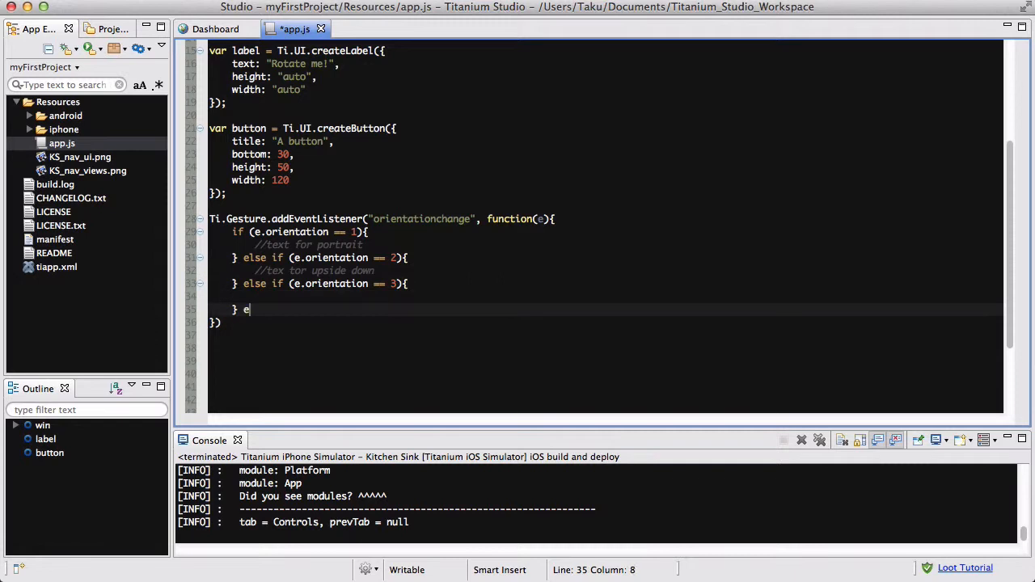
{"action": "type", "text": "lse if (e.orientation =="}
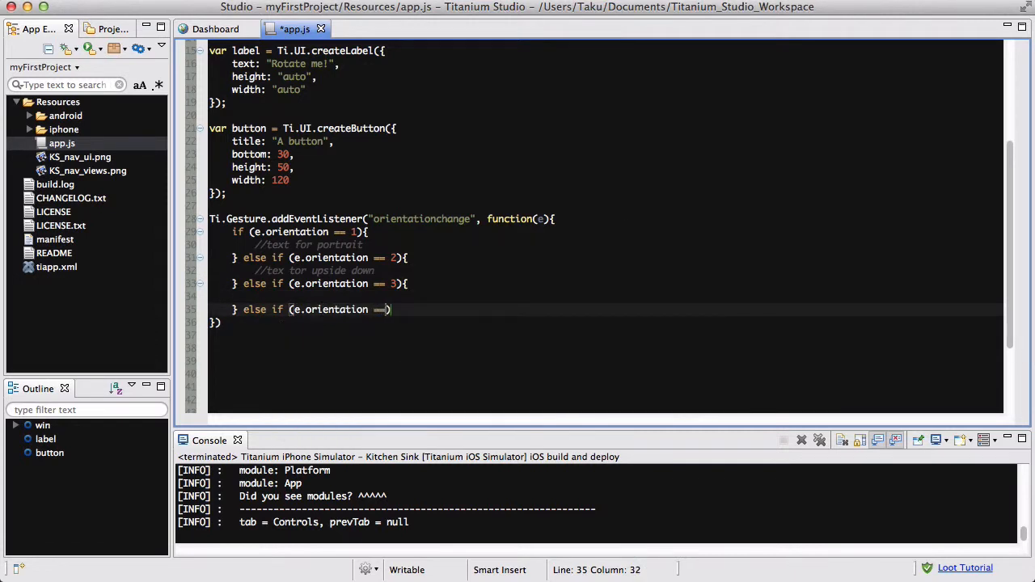
{"action": "type", "text": "4){"}
{"action": "left_click", "coordinate": [222, 322]}
{"action": "type", "text": ";"}
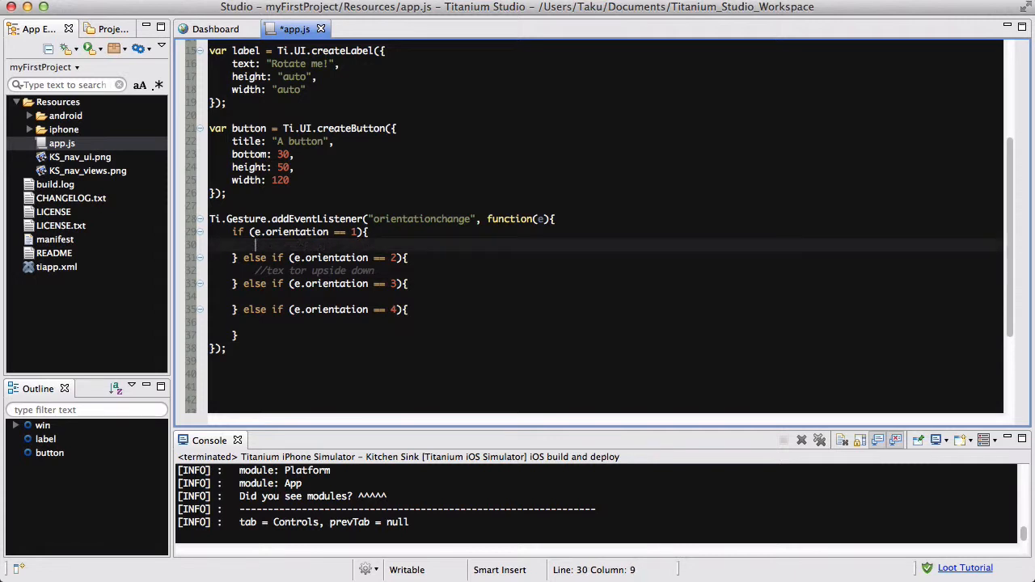
Step: Set label.text to "Portrait" and "Upside down" in the first two branches
{"action": "type", "text": "label."}
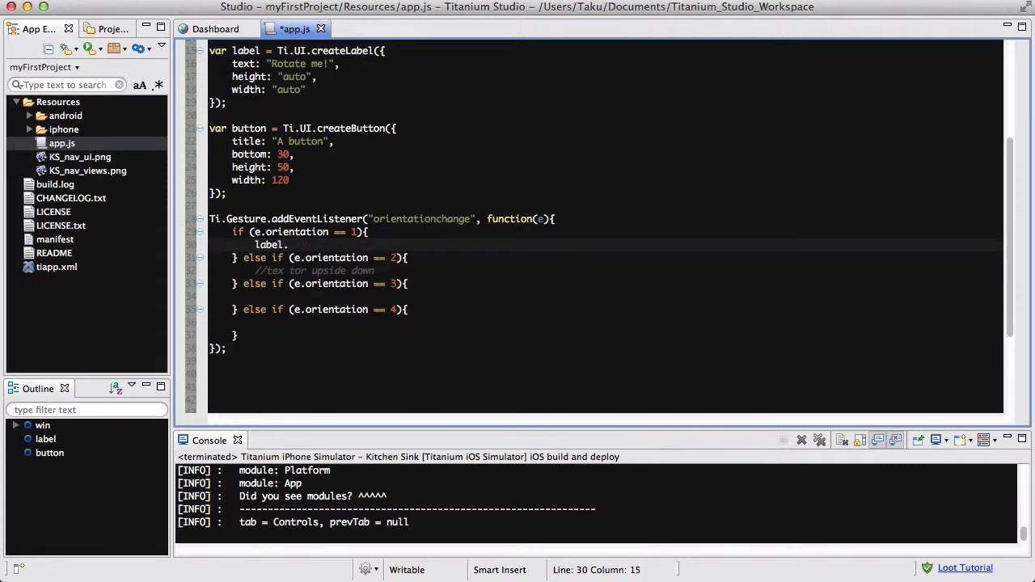
{"action": "type", "text": "text = \"\""}
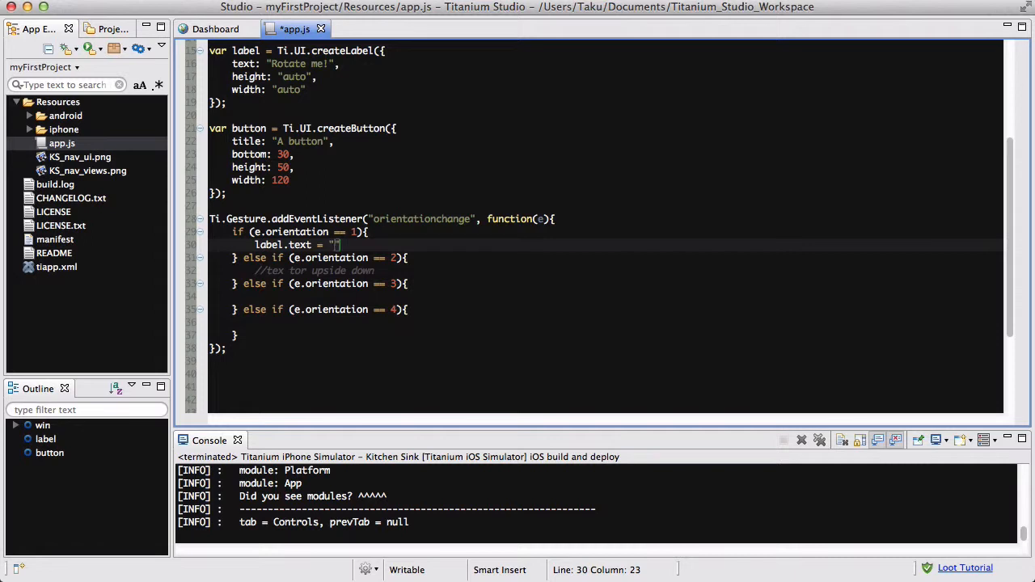
{"action": "type", "text": "Portrait"}
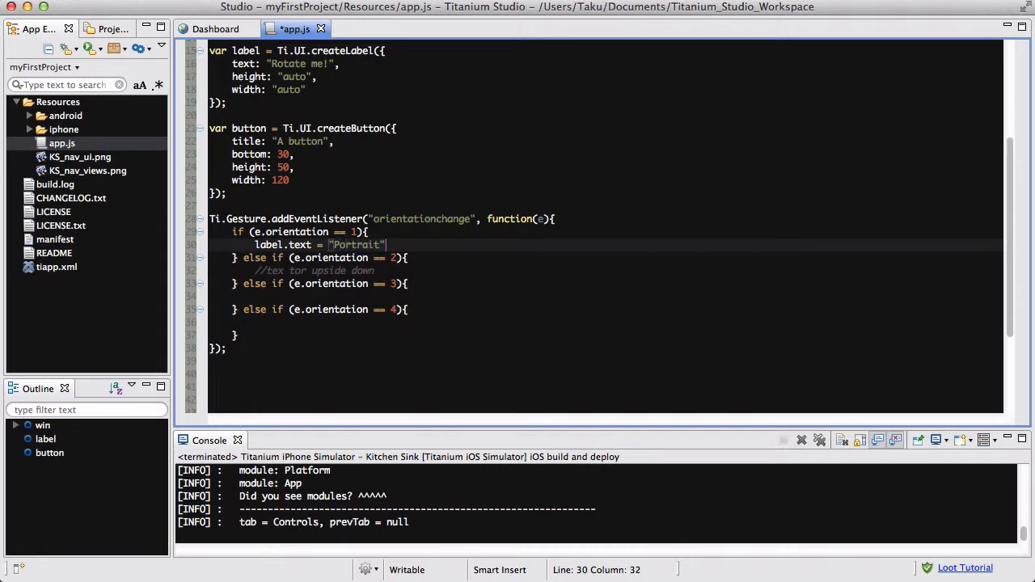
{"action": "type", "text": ";"}
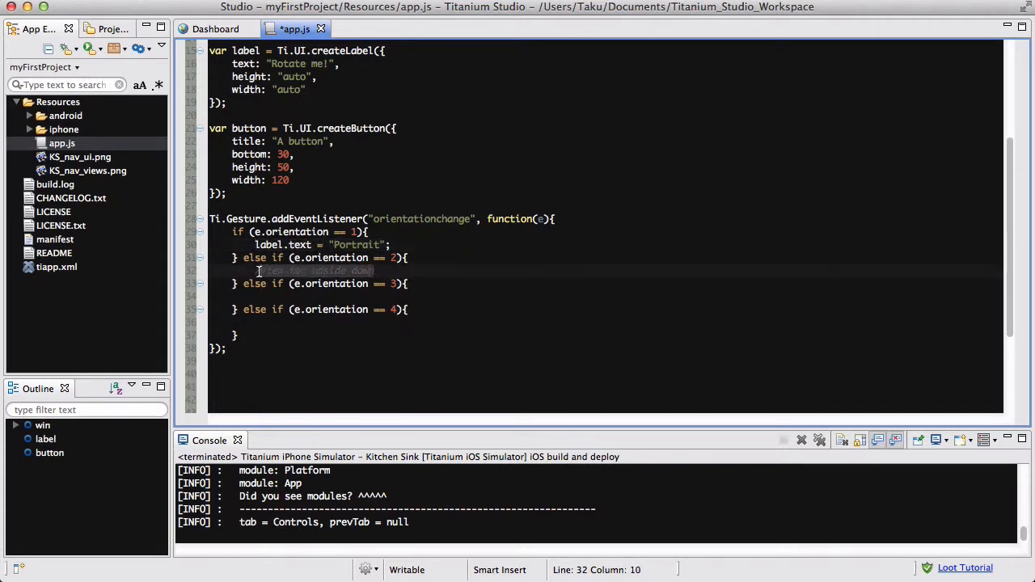
{"action": "type", "text": "label.text = \"Portrait\";"}
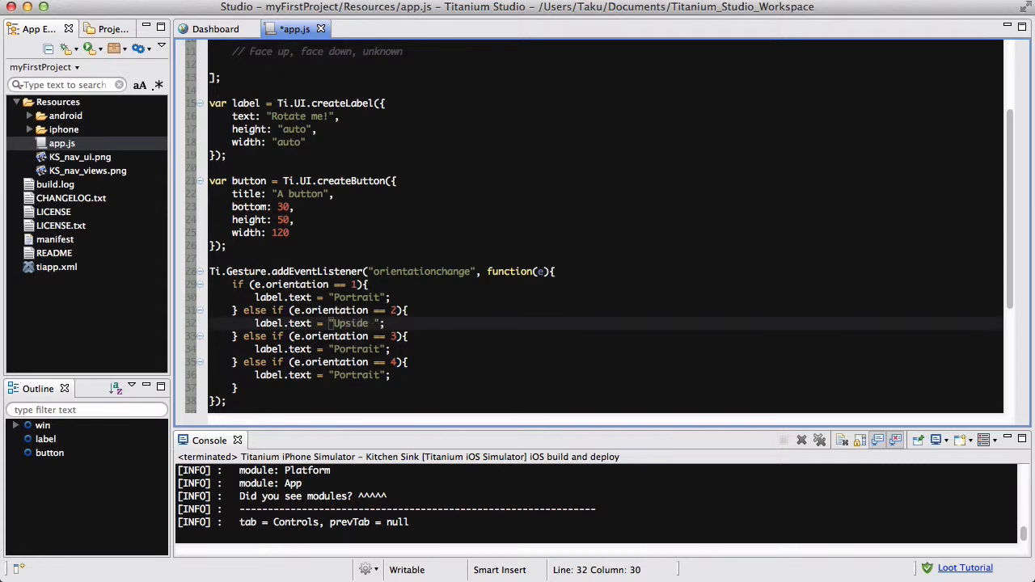
{"action": "type", "text": "down"}
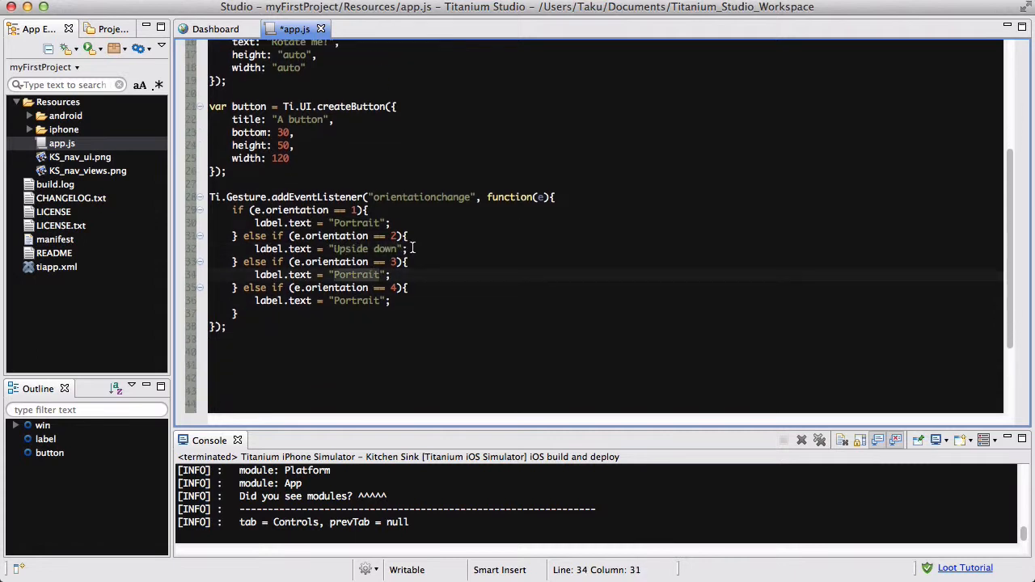
{"action": "mouse_move", "coordinate": [514, 204]}
{"action": "type", "text": "L"}
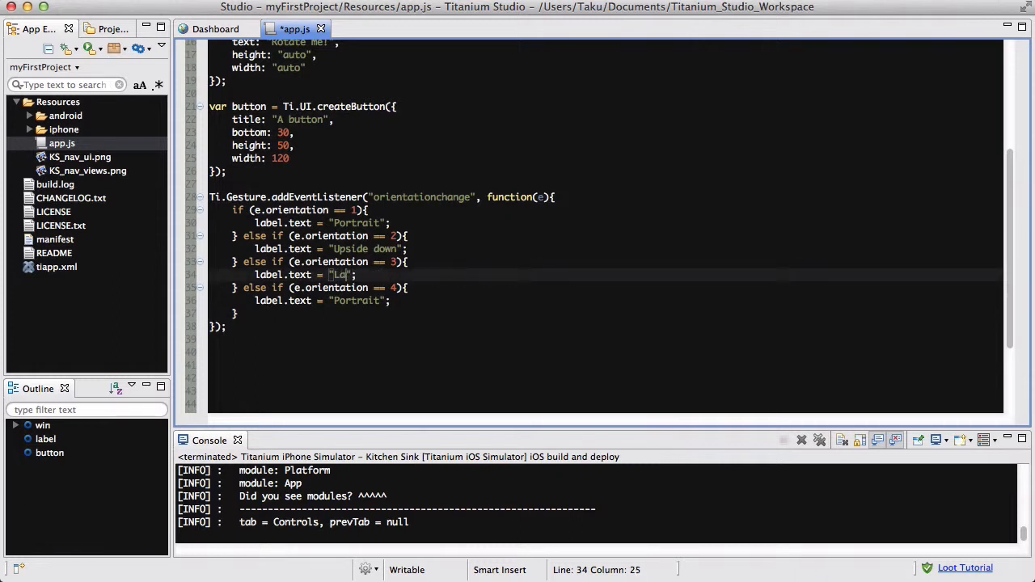
Step: Change the orientation 3 and 4 label text to "Landscape left" and "Landscape right"
{"action": "type", "text": "andscape left"}
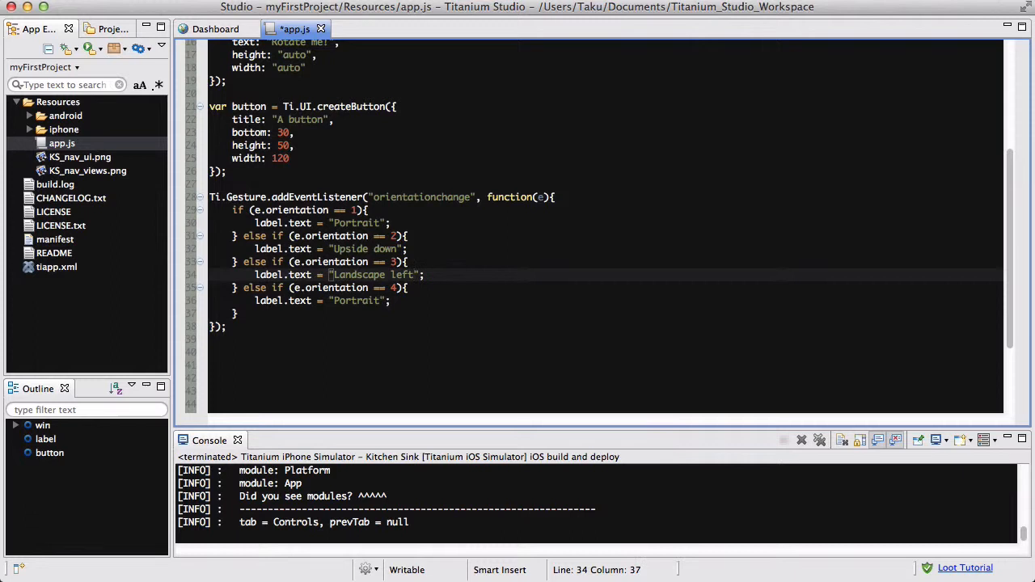
{"action": "type", "text": "L"}
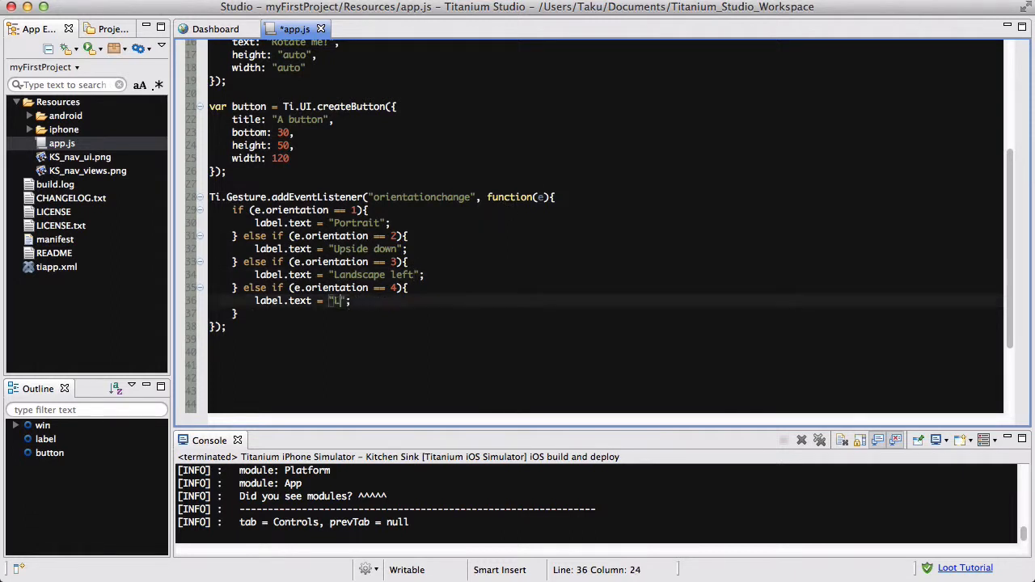
{"action": "type", "text": "andscape right"}
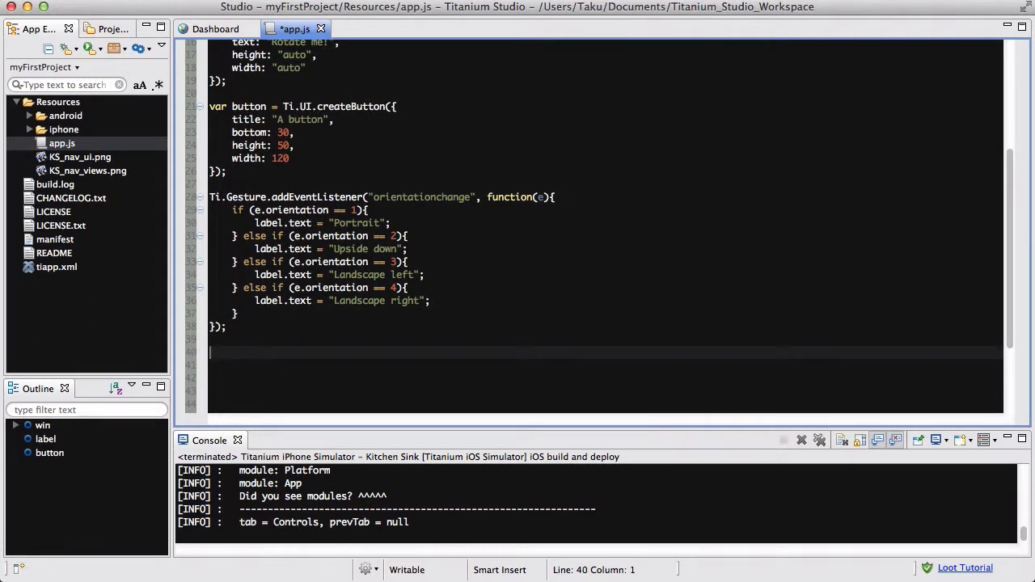
{"action": "type", "text": "win.a"}
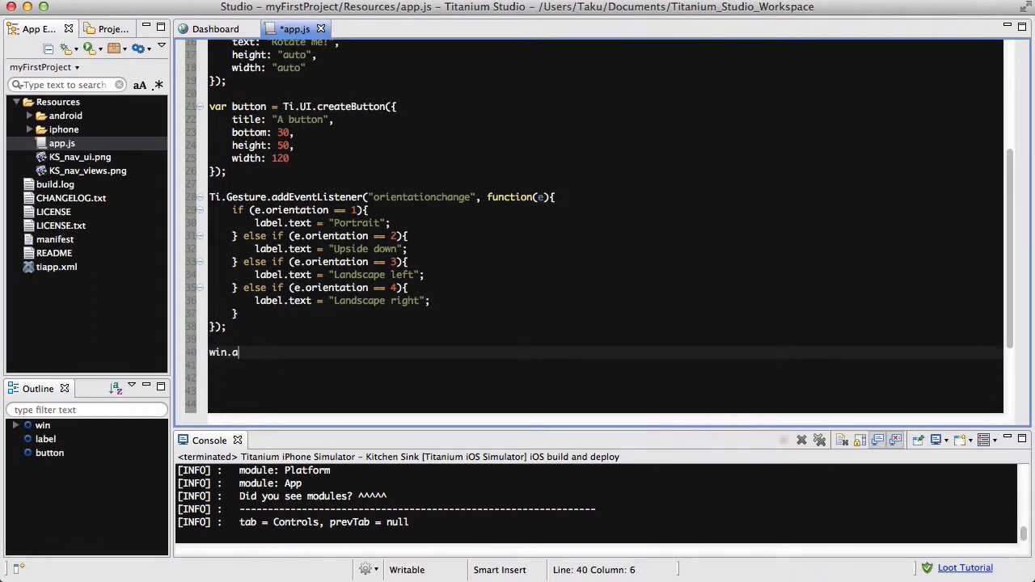
Step: Call win.add(label) and win.add(button) below the orientationchange listener
{"action": "type", "text": "dd(label);"}
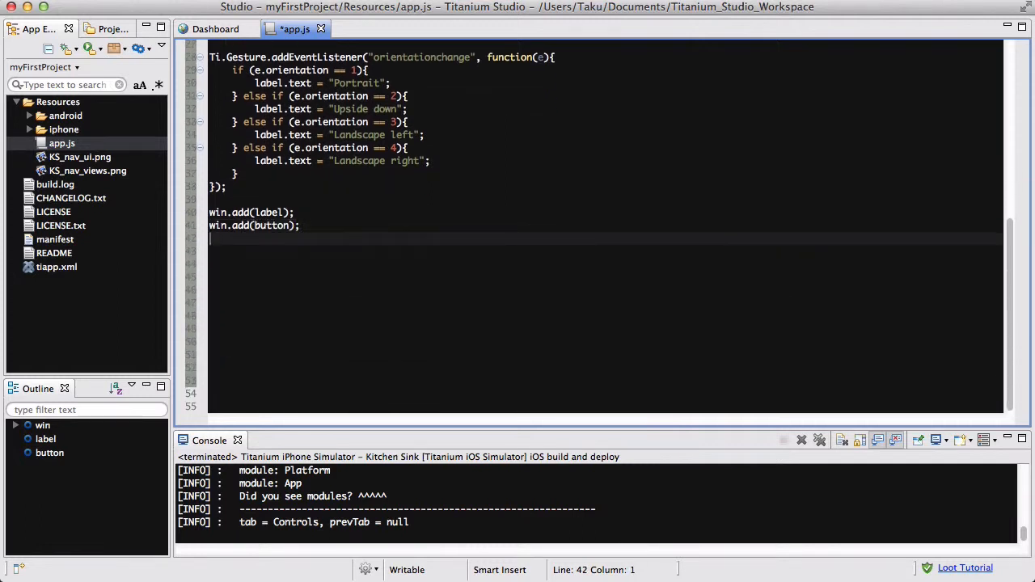
{"action": "type", "text": "win.op"}
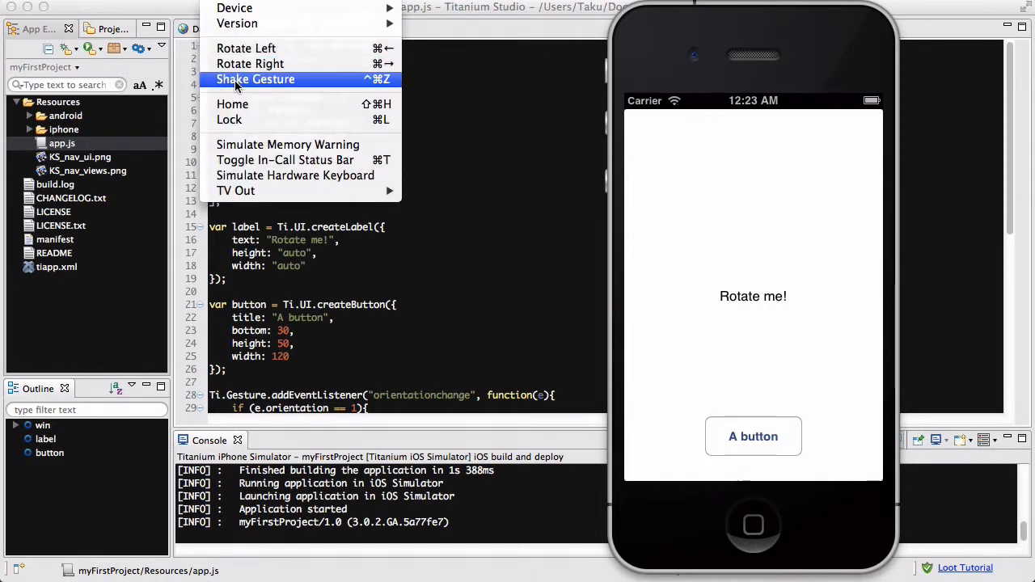
{"action": "mouse_move", "coordinate": [250, 64]}
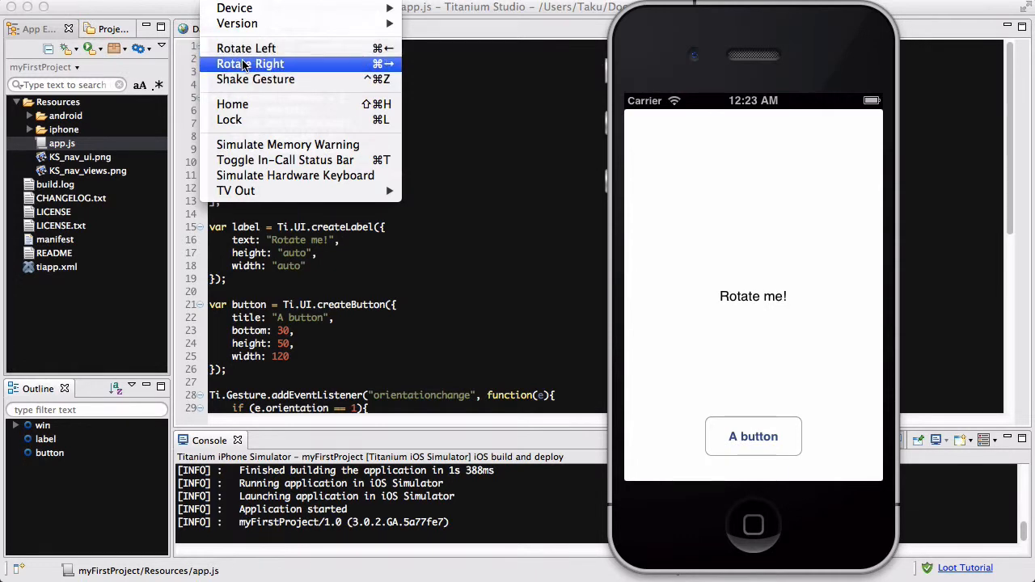
{"action": "mouse_move", "coordinate": [246, 48]}
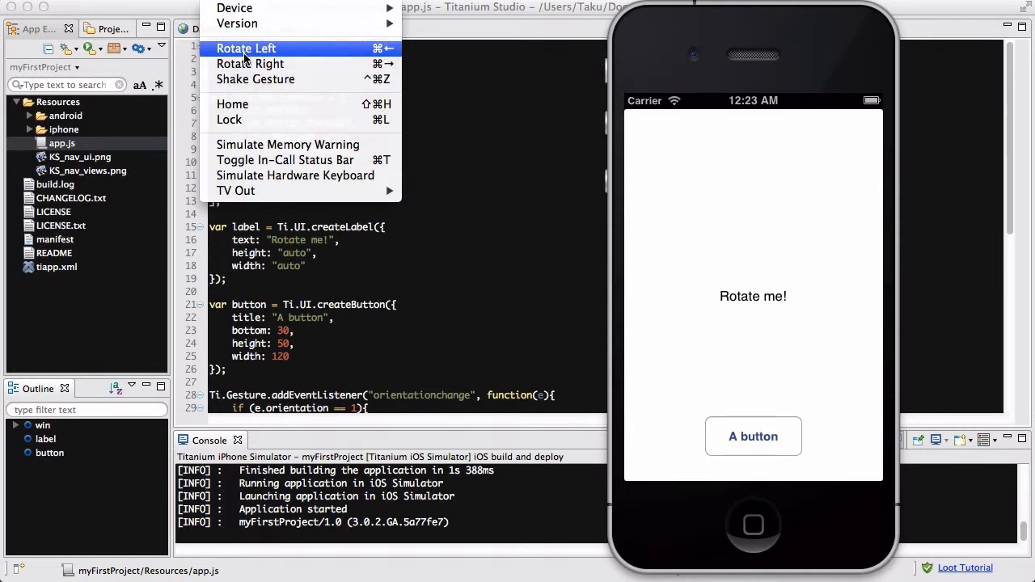
Step: Rotate the simulated phone left into landscape so the label shows 'Landscape left'
{"action": "left_click", "coordinate": [245, 48]}
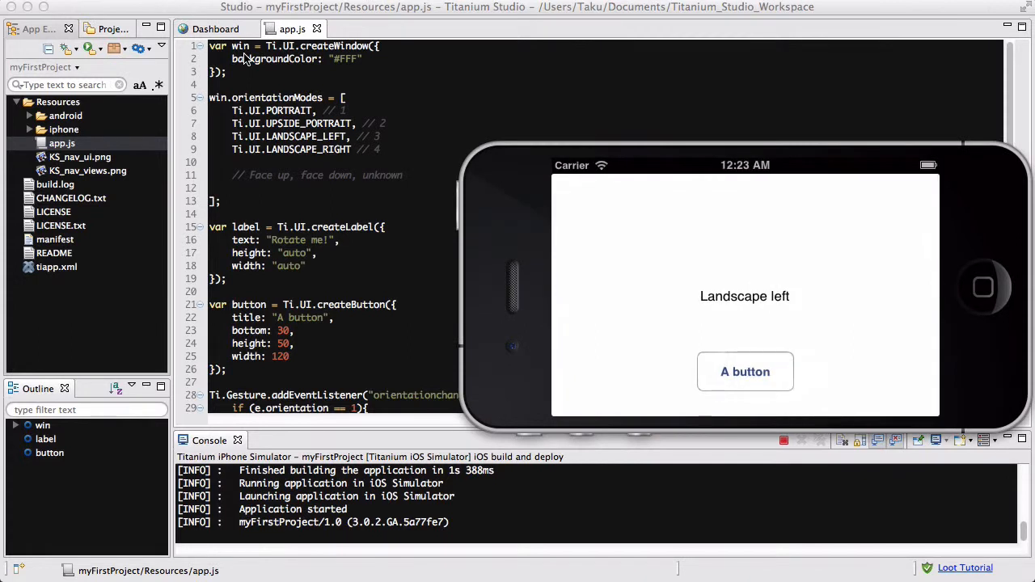
{"action": "mouse_move", "coordinate": [516, 192]}
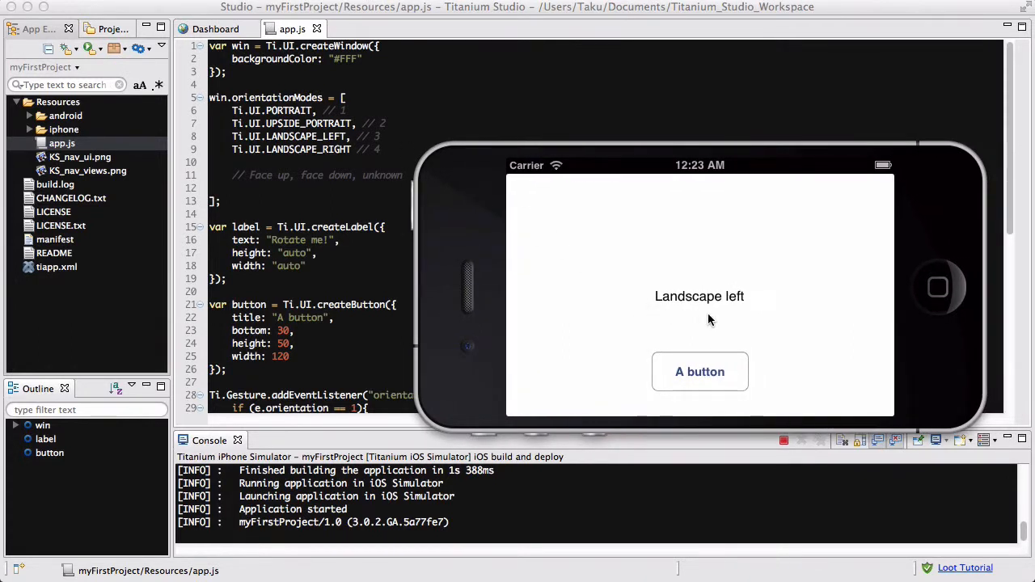
{"action": "mouse_move", "coordinate": [457, 290]}
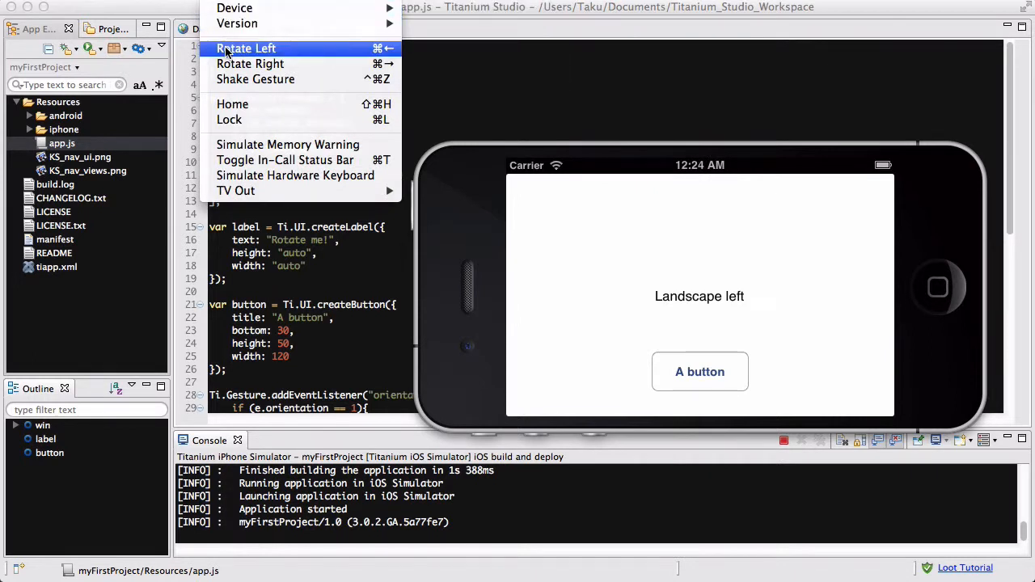
{"action": "mouse_move", "coordinate": [309, 53]}
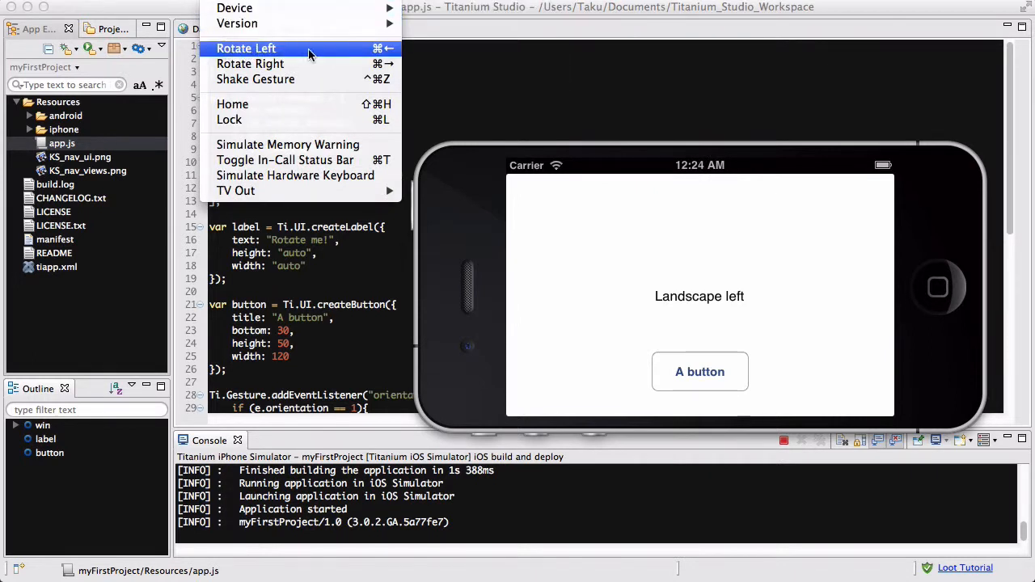
{"action": "mouse_move", "coordinate": [250, 64]}
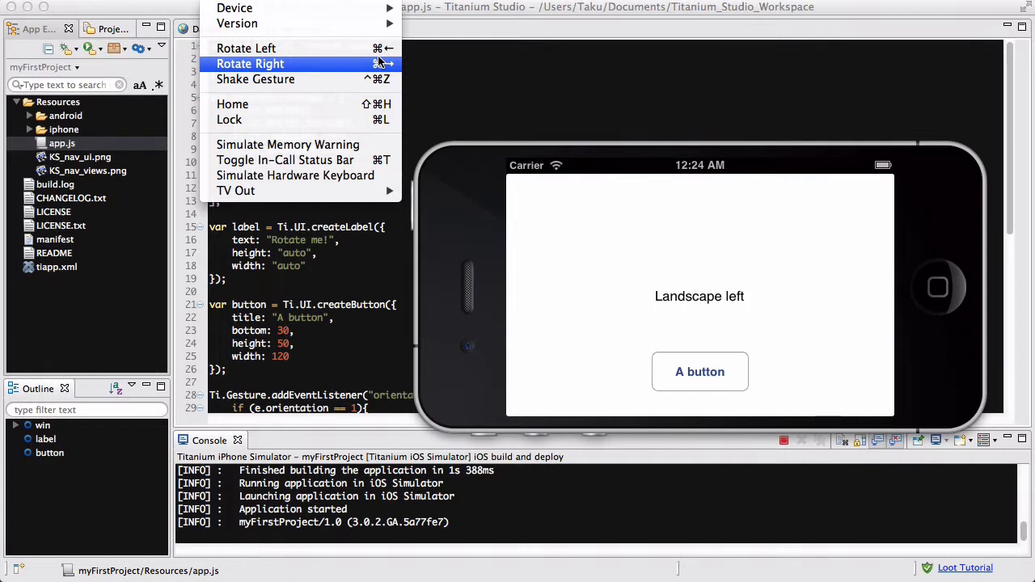
{"action": "mouse_move", "coordinate": [247, 47]}
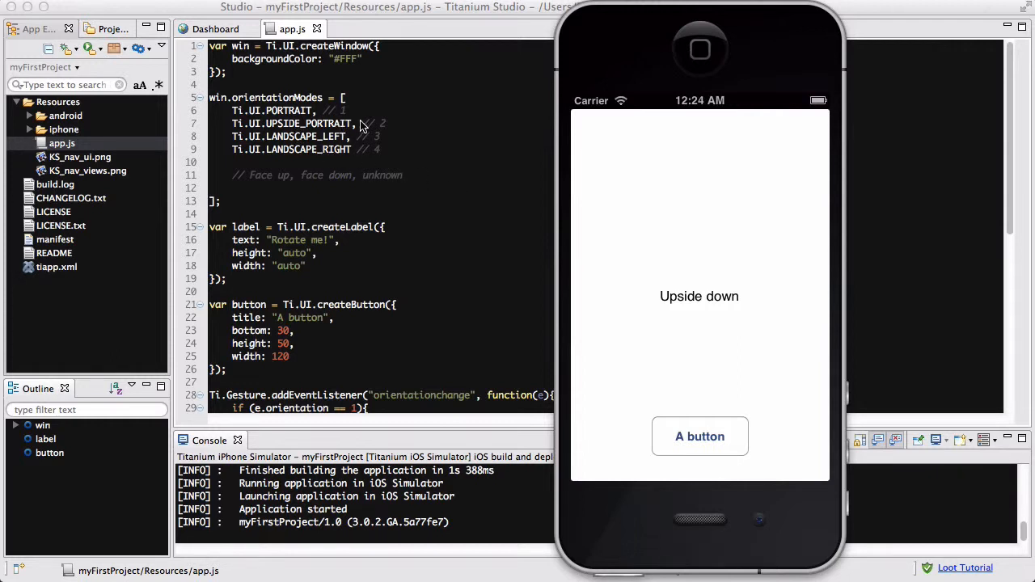
{"action": "mouse_move", "coordinate": [643, 277]}
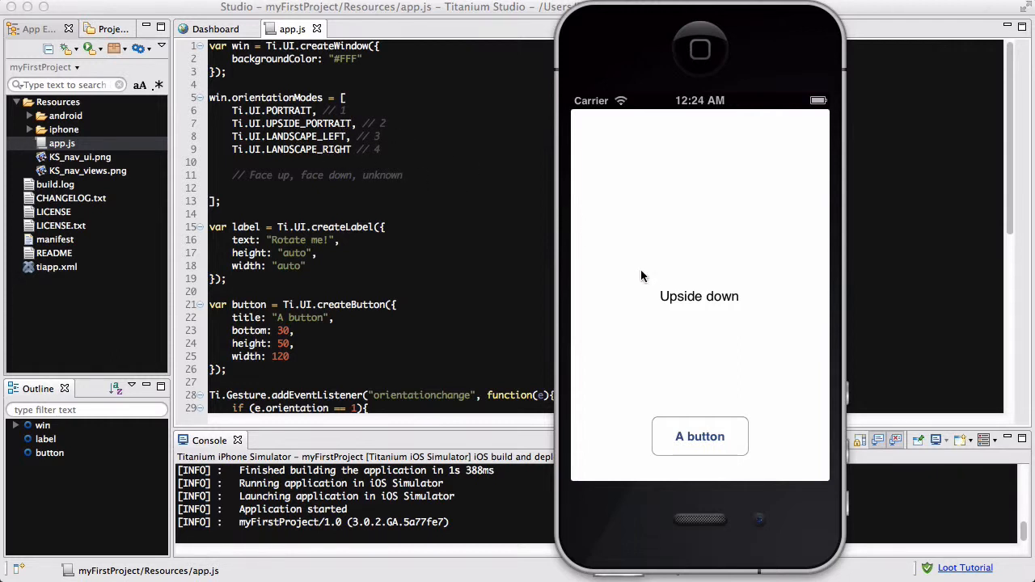
{"action": "mouse_move", "coordinate": [720, 302]}
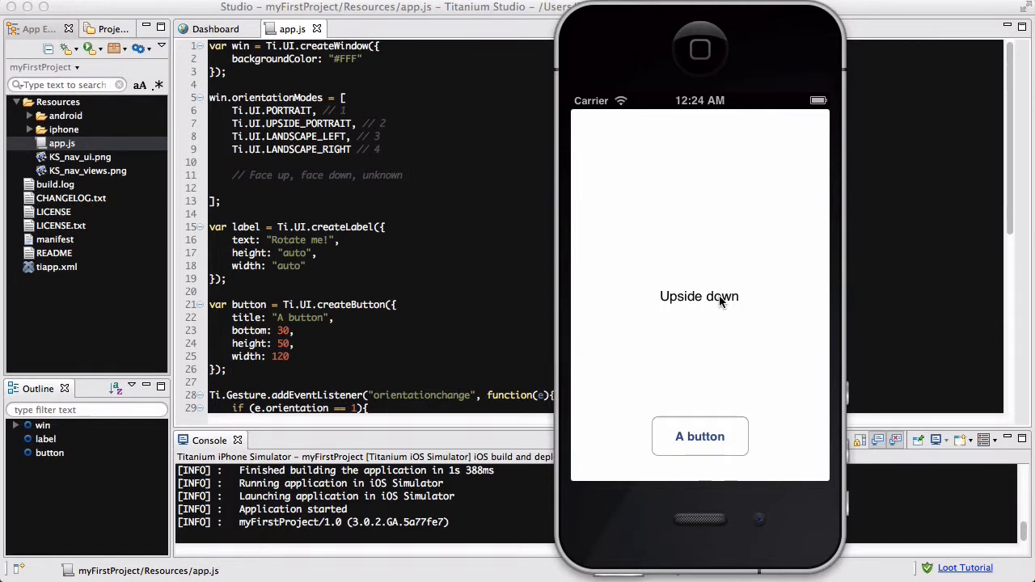
{"action": "mouse_move", "coordinate": [518, 264]}
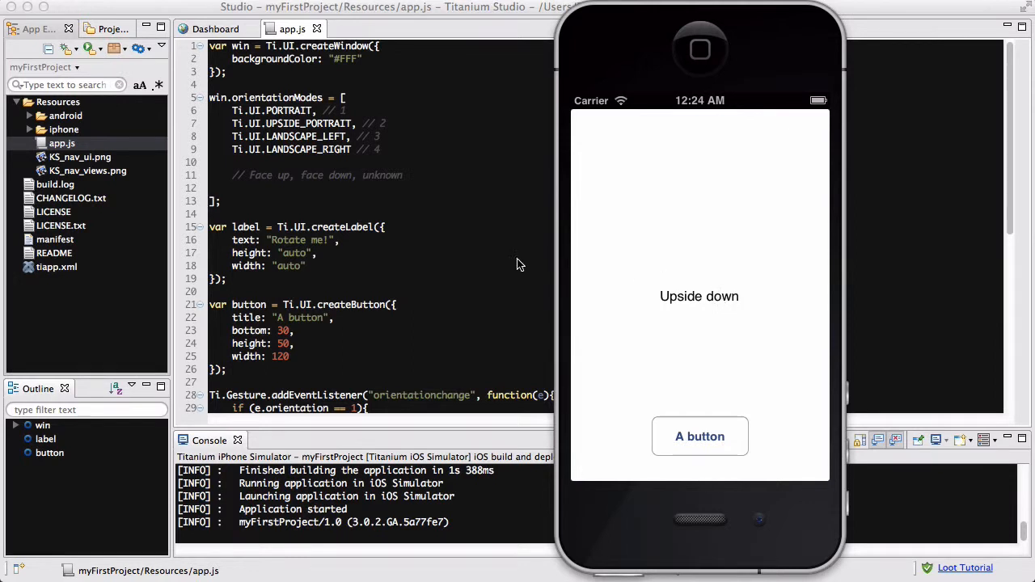
Step: Rotate the simulator left again to upside-down portrait, showing 'Upside down' on the label
{"action": "scroll", "scroll_direction": "down", "scroll_amount": 3}
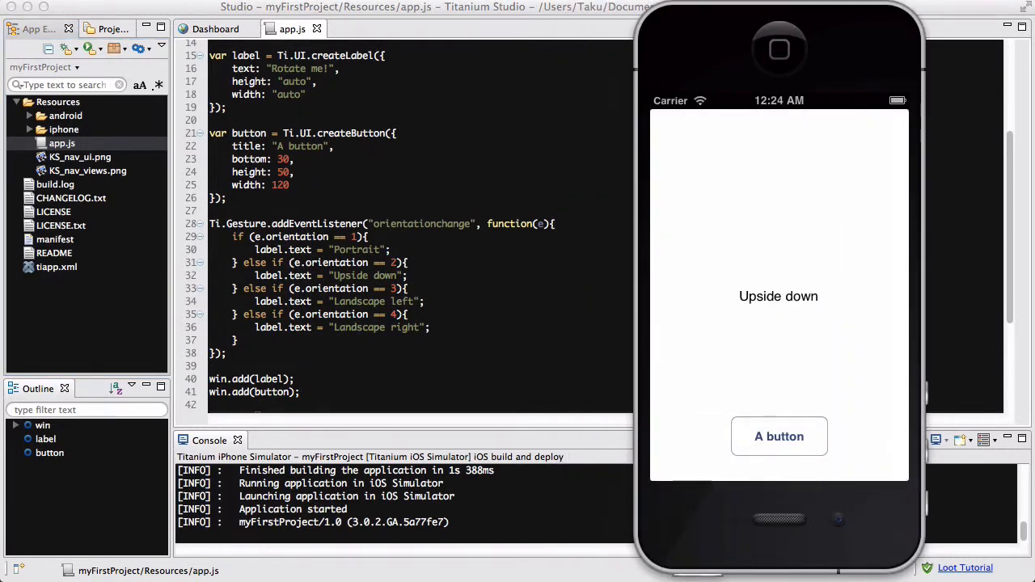
{"action": "mouse_move", "coordinate": [281, 87]}
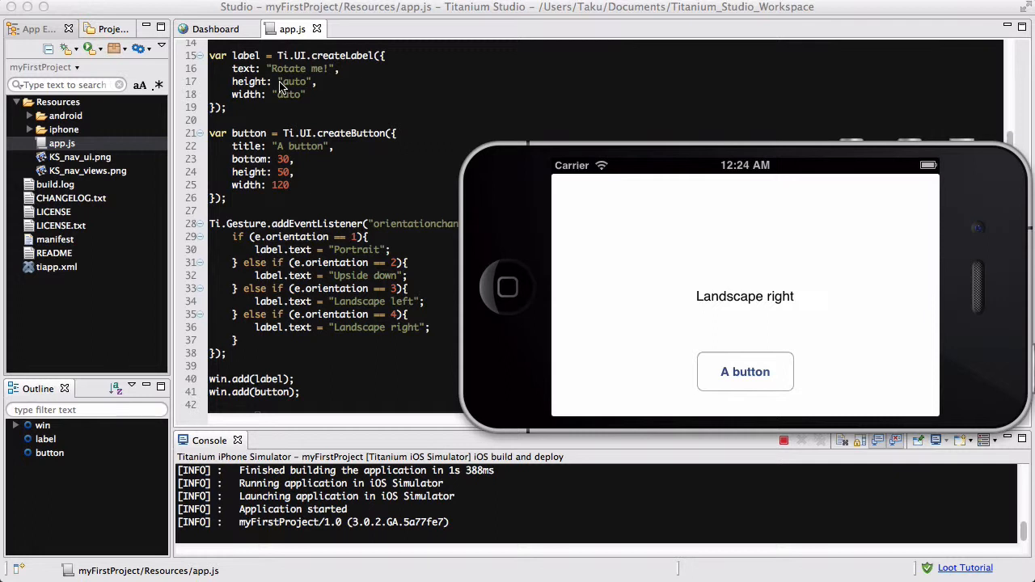
{"action": "mouse_move", "coordinate": [554, 338]}
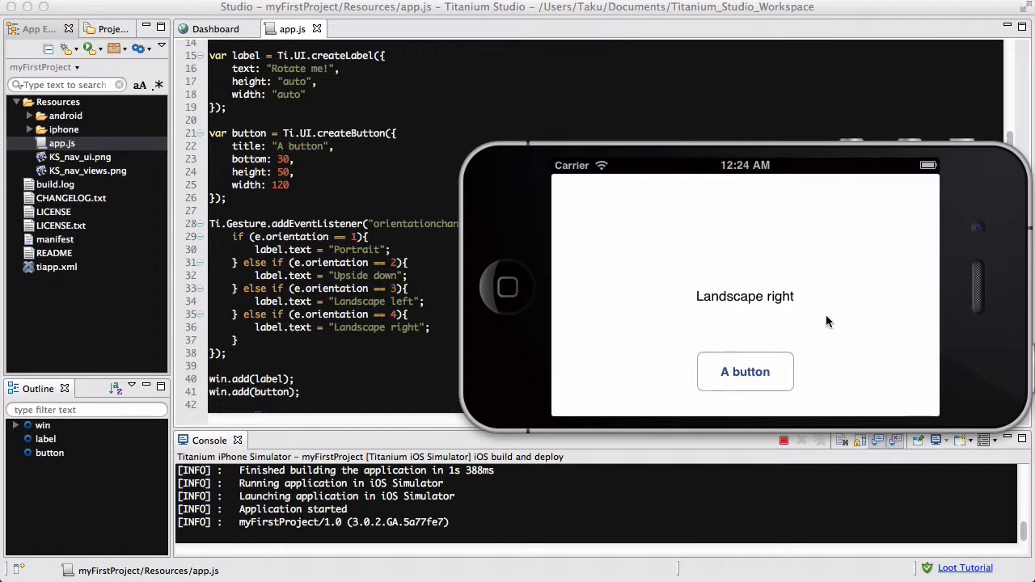
{"action": "mouse_move", "coordinate": [828, 302]}
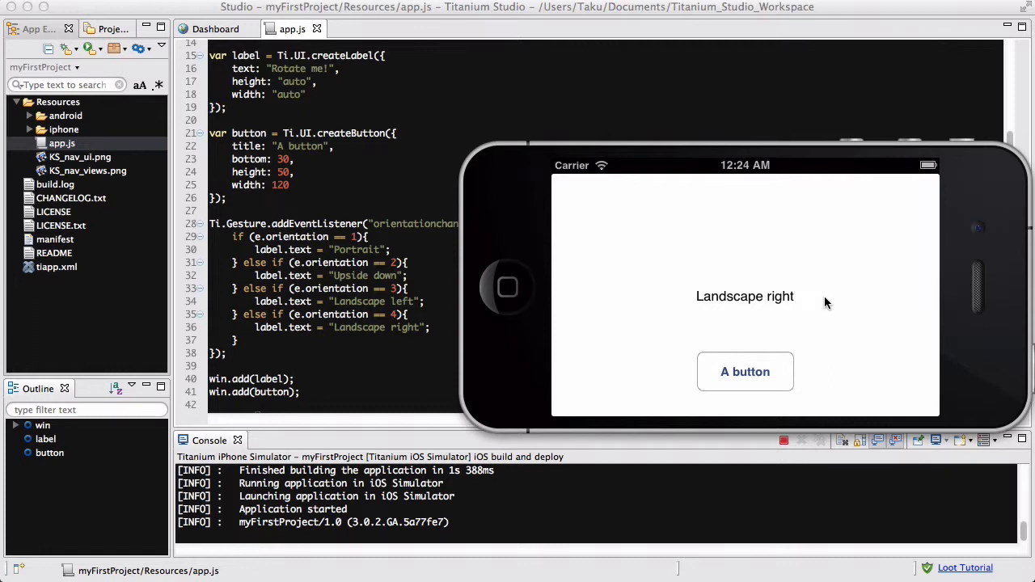
{"action": "mouse_move", "coordinate": [713, 317]}
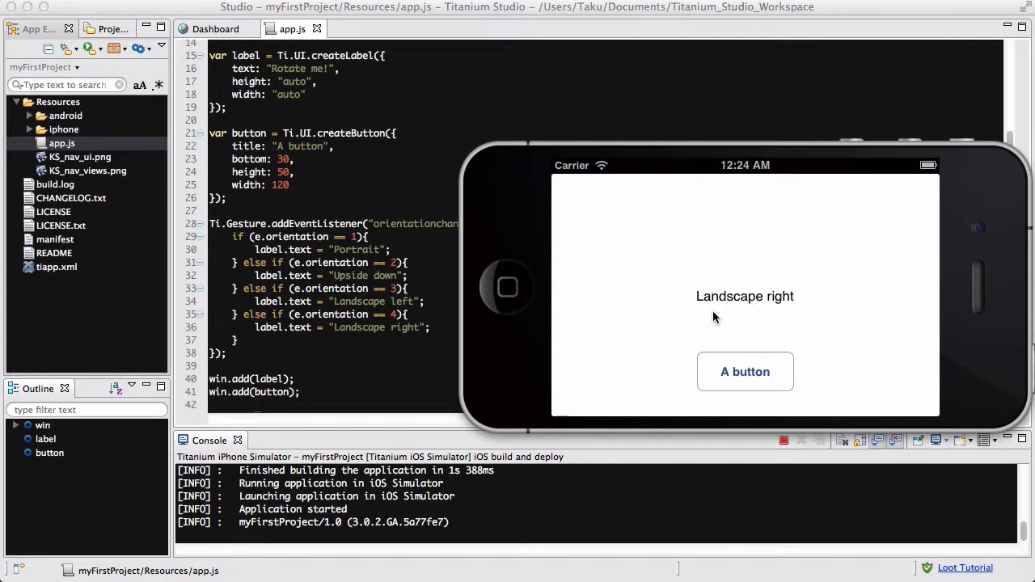
{"action": "mouse_move", "coordinate": [695, 296]}
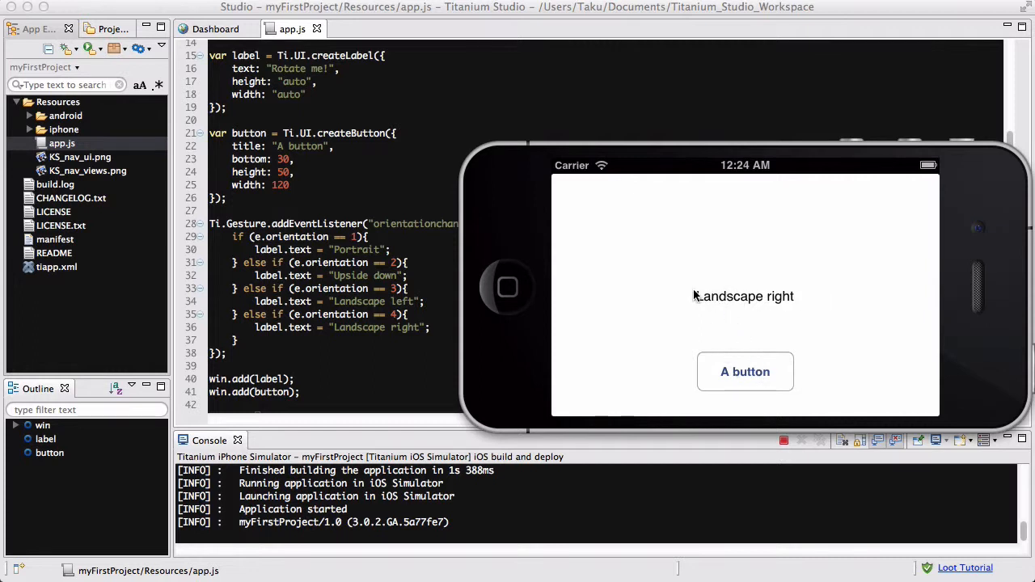